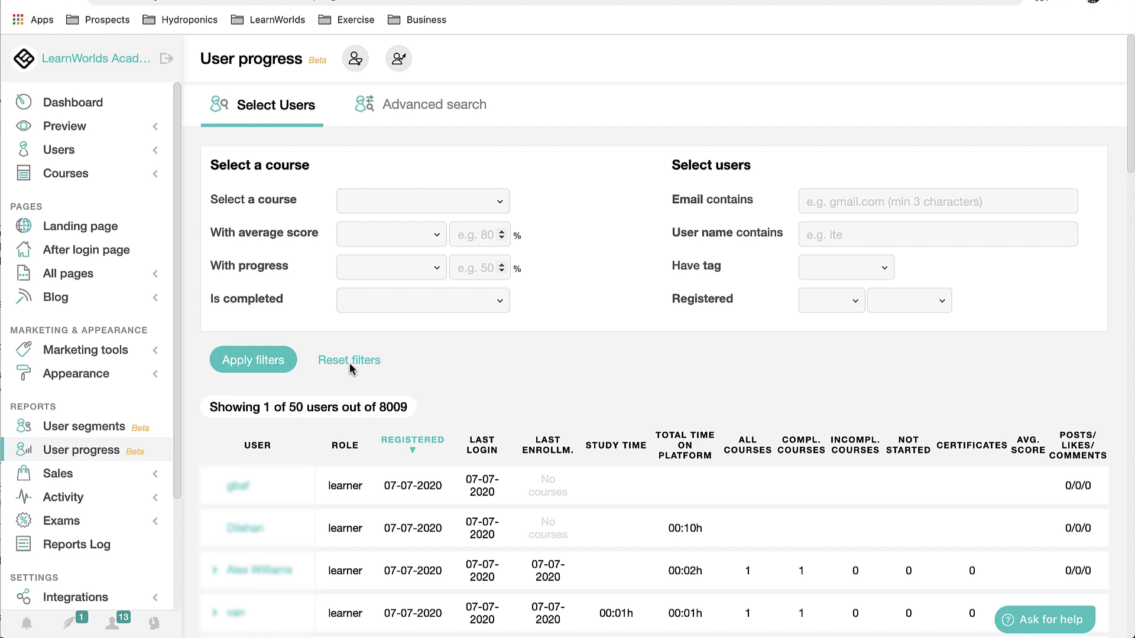
Filter to The Ultimate Guide to Email Marketing learners above 50% progress, showing 29 users.
click(422, 200)
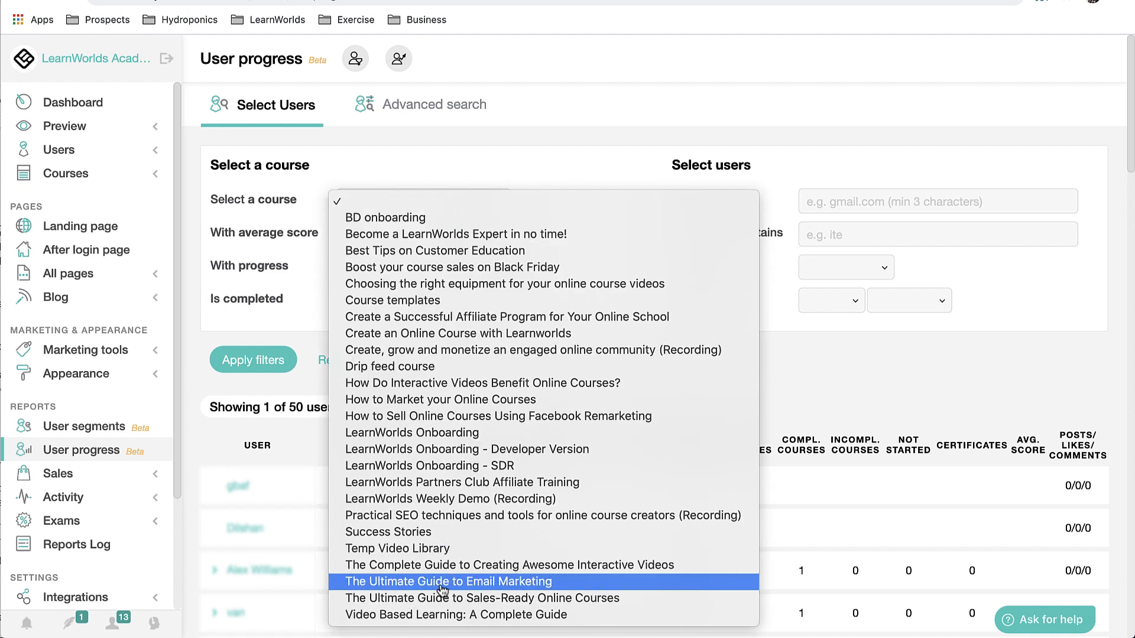
click(448, 581)
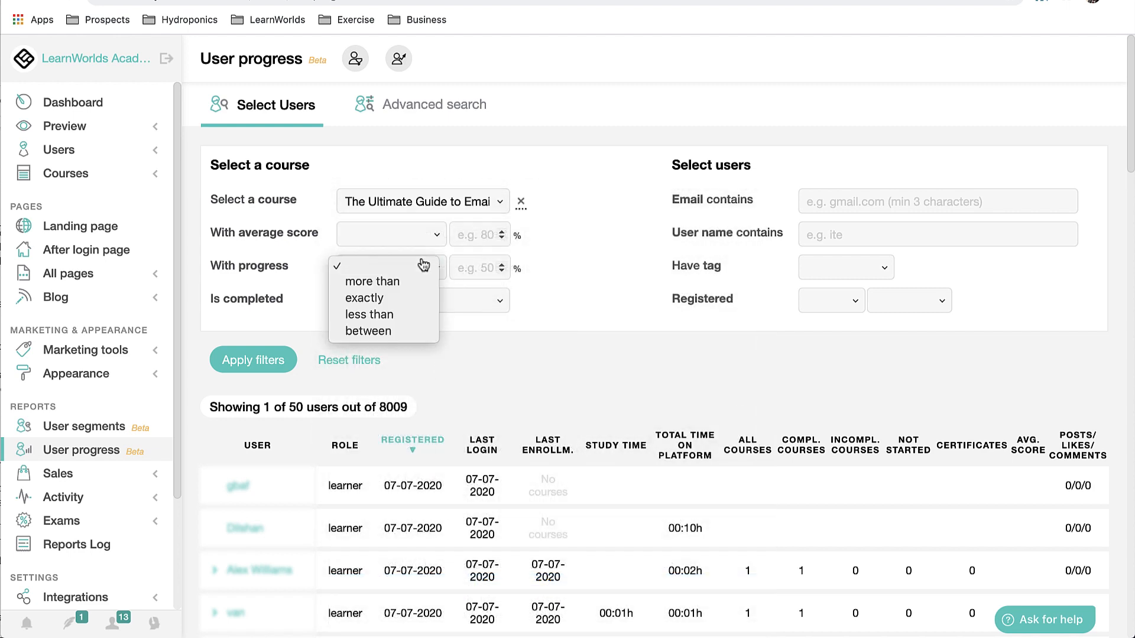
click(371, 281)
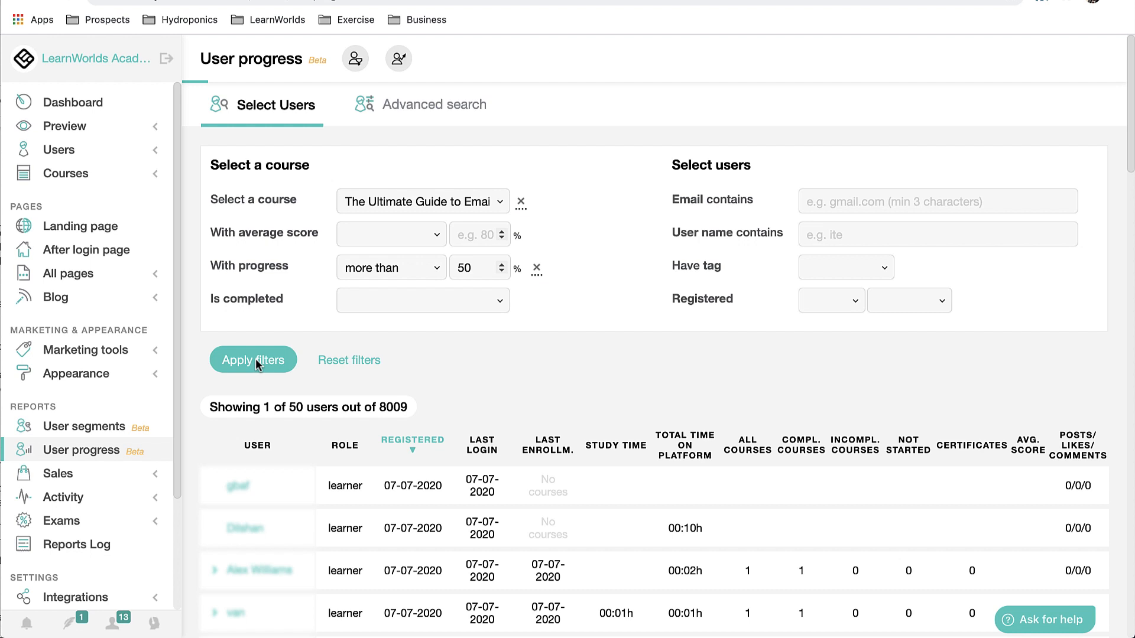
click(253, 360)
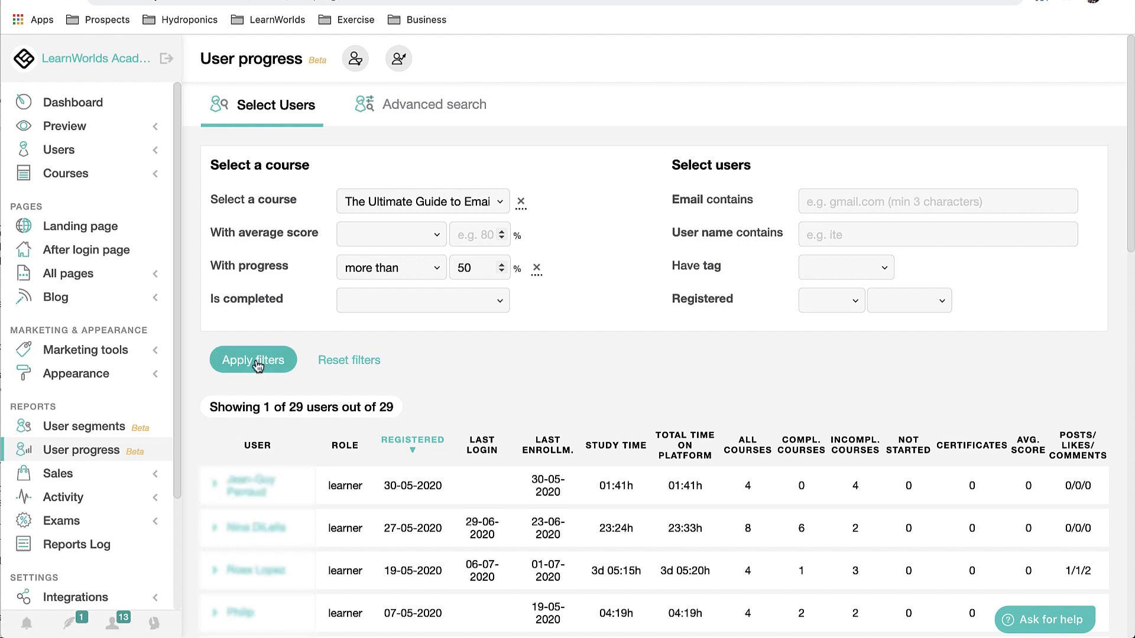
scroll(down, 3)
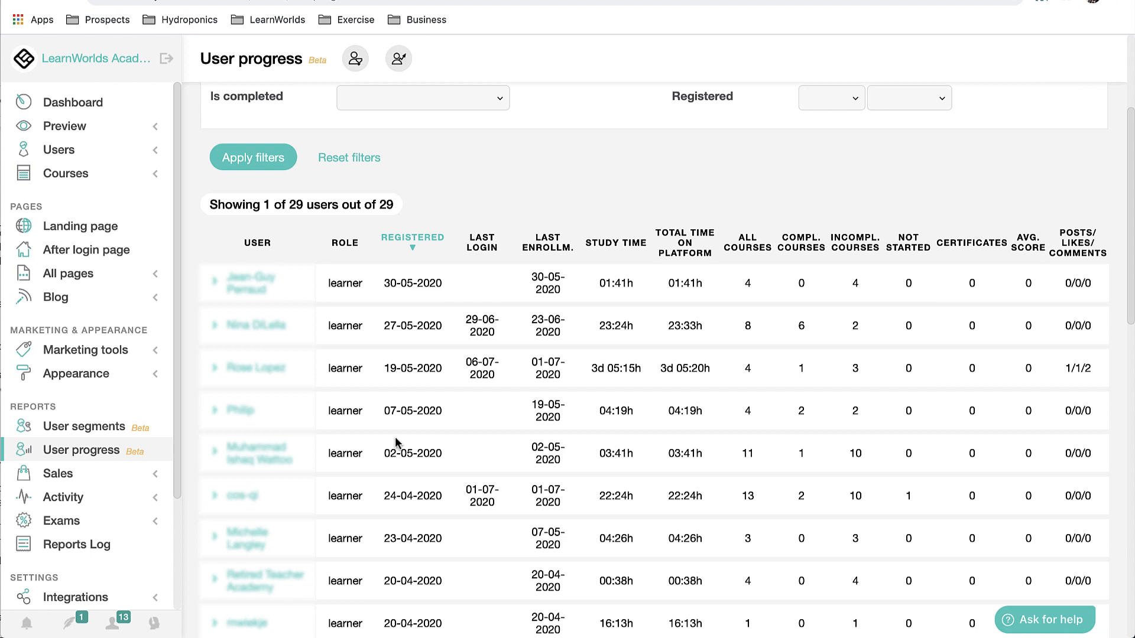
scroll(up, 3)
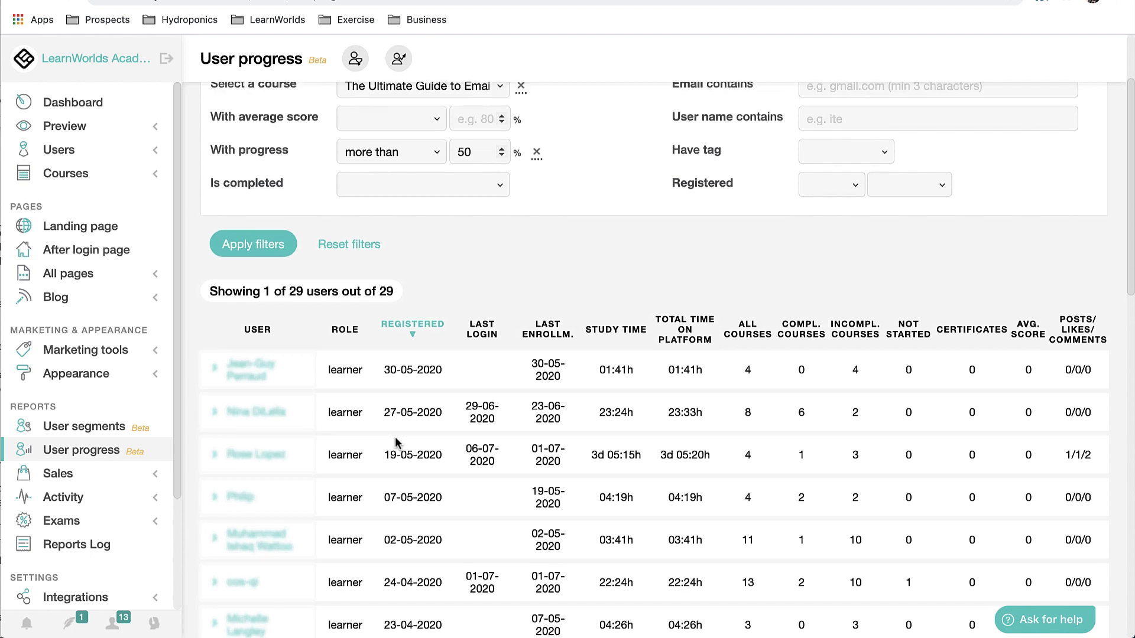
Add an Is completed = Completed condition to the progress report.
click(422, 184)
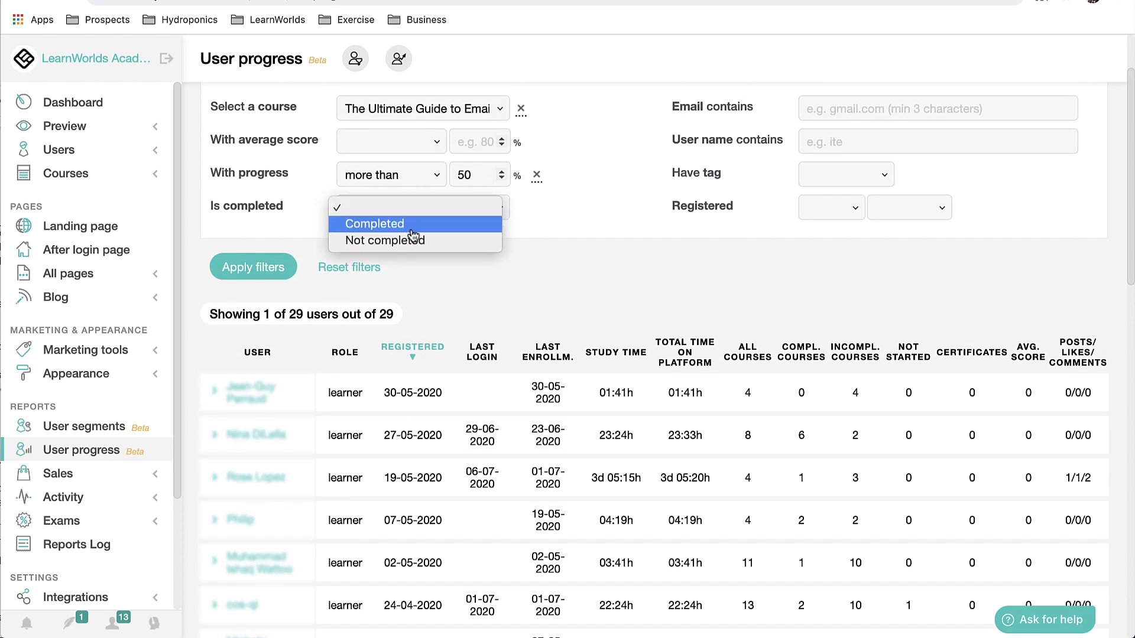
click(374, 223)
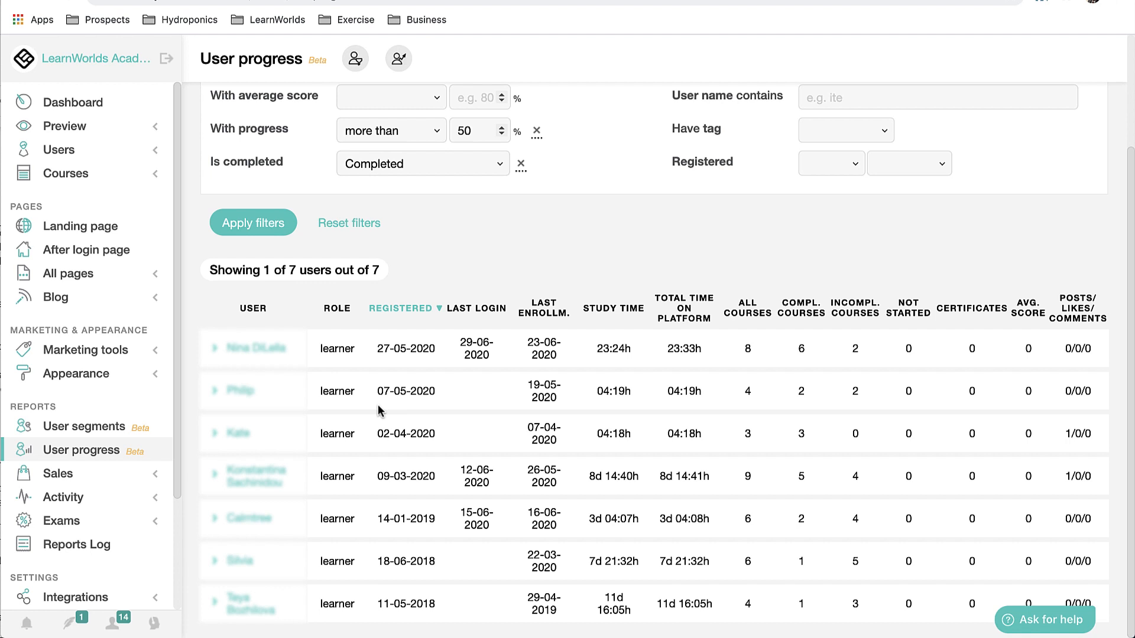
mouse_move(761, 324)
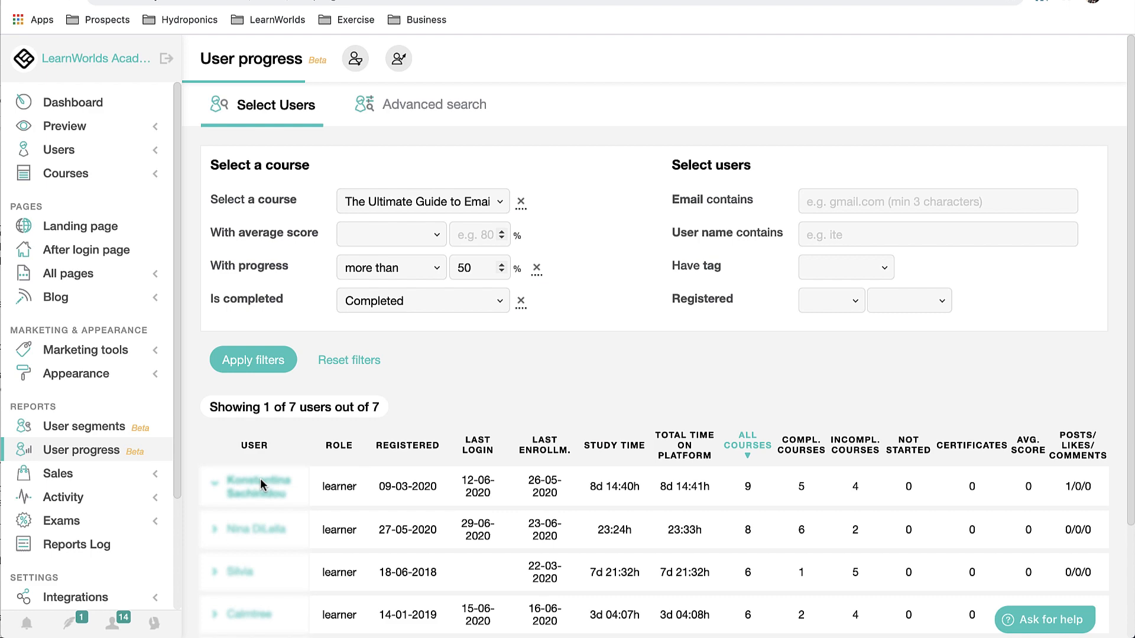
Expand the top learner's row to list progress across their nine courses.
click(213, 486)
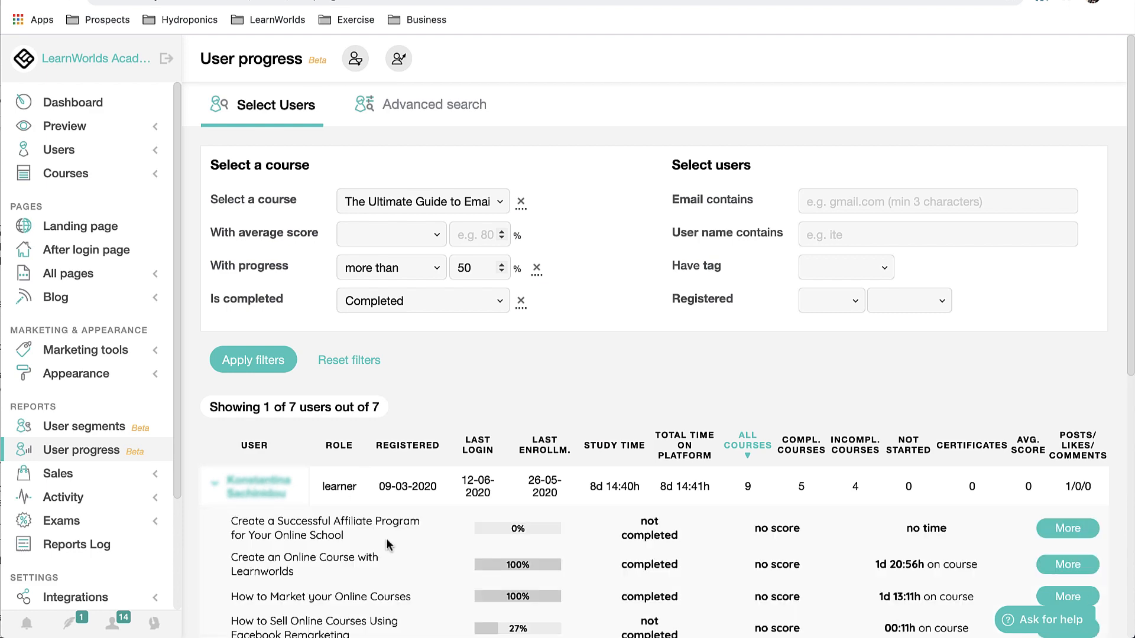
scroll(down, 3)
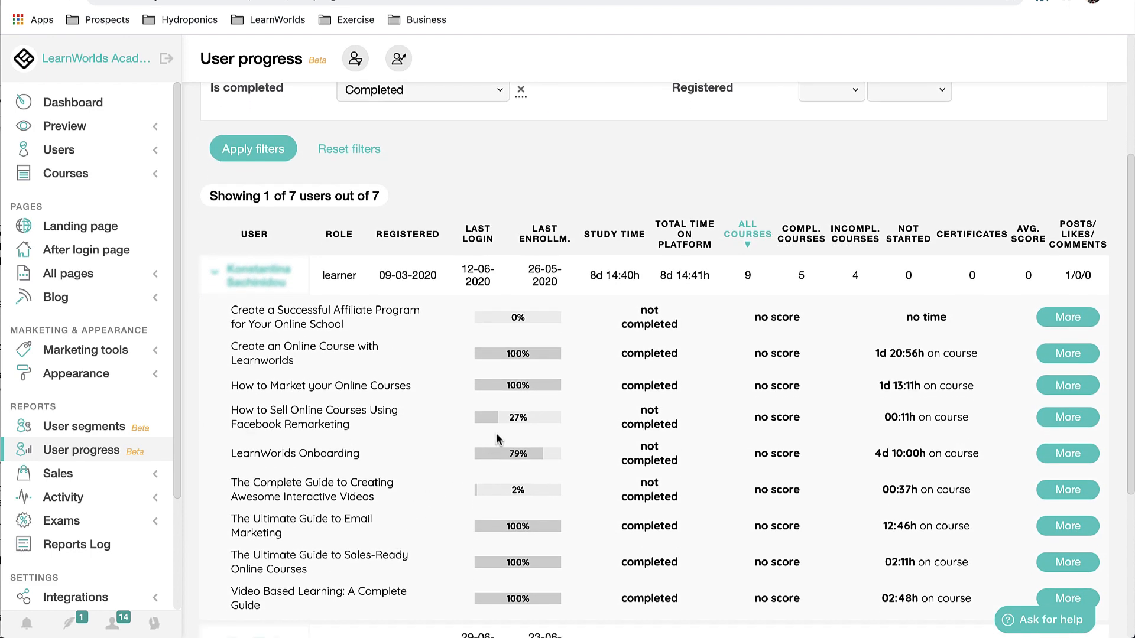
mouse_move(498, 428)
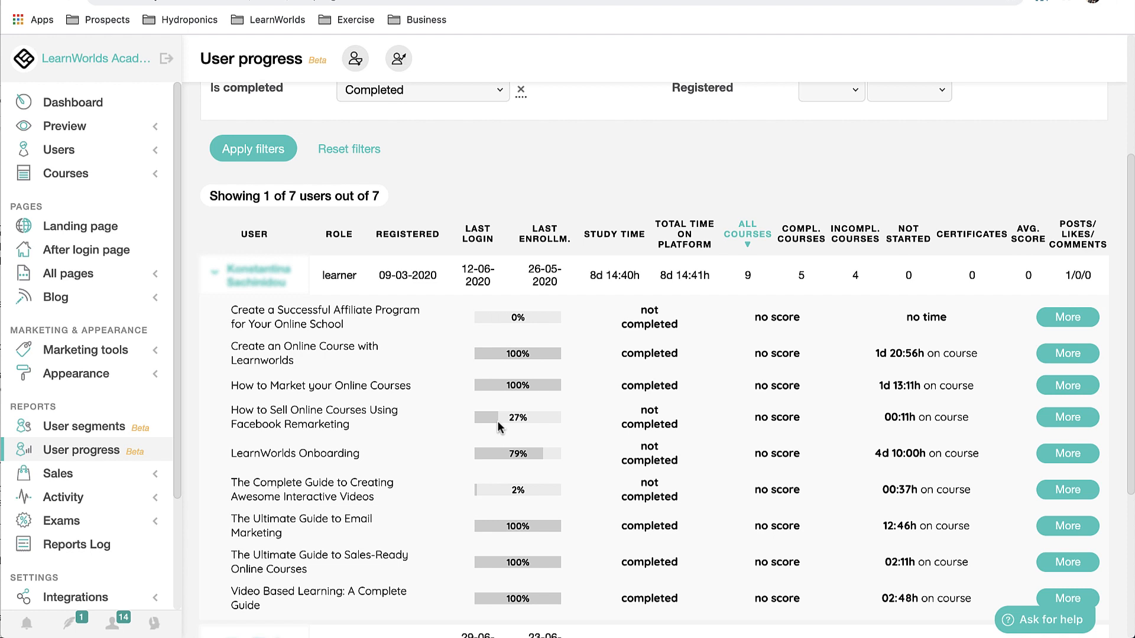
mouse_move(1067, 418)
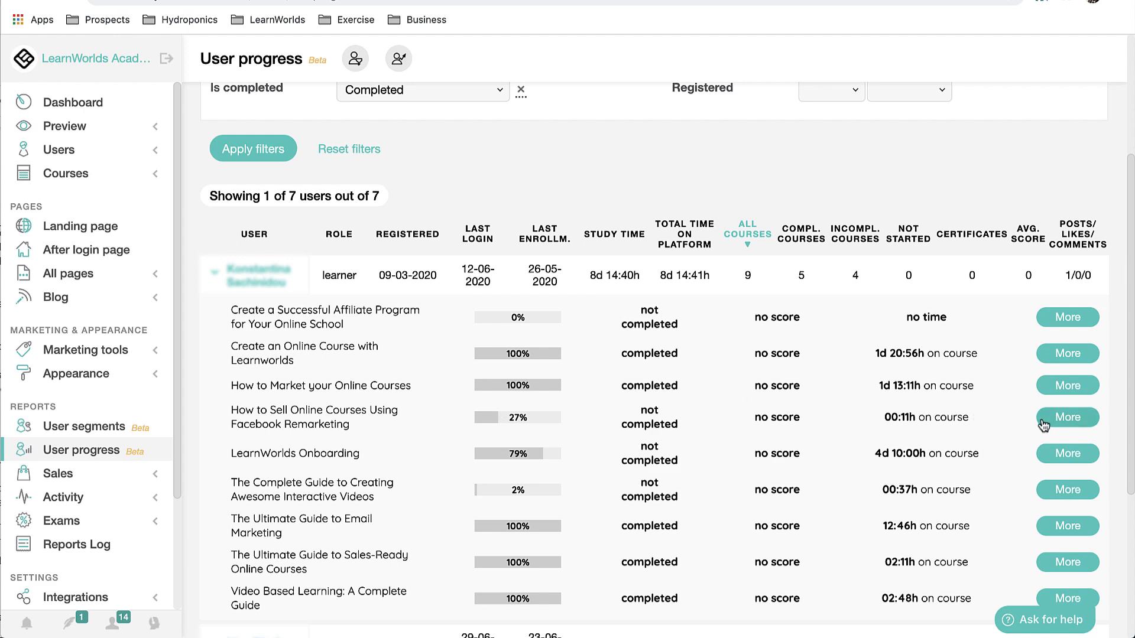
Inspect the How To Do Retargeting Campaigns With Facebook section progress, then close the details panel.
click(1067, 417)
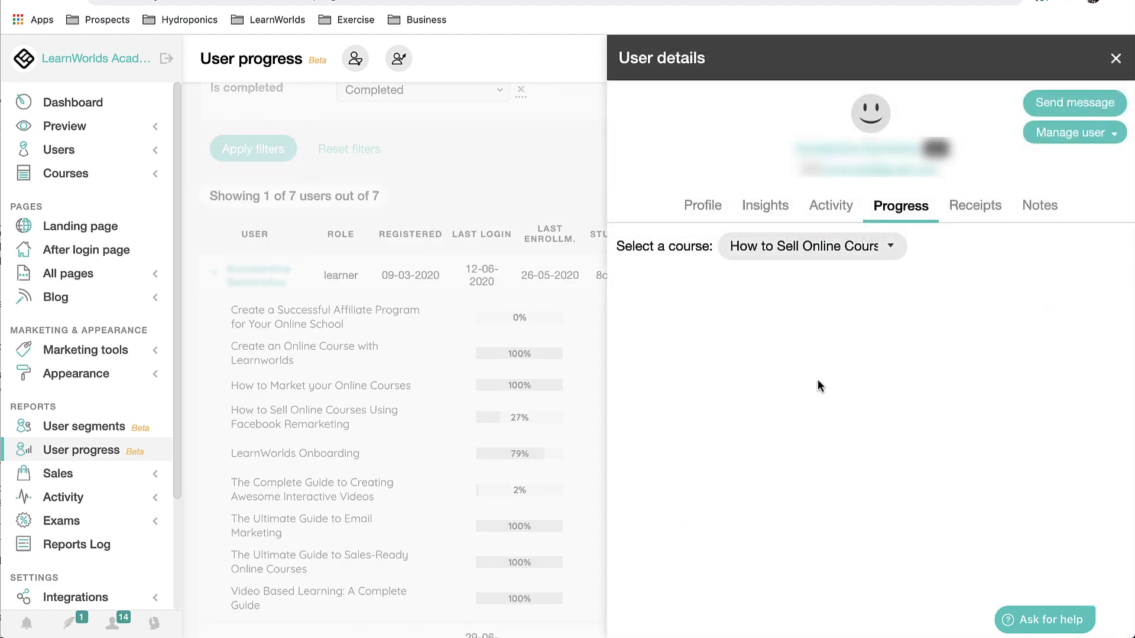
click(810, 246)
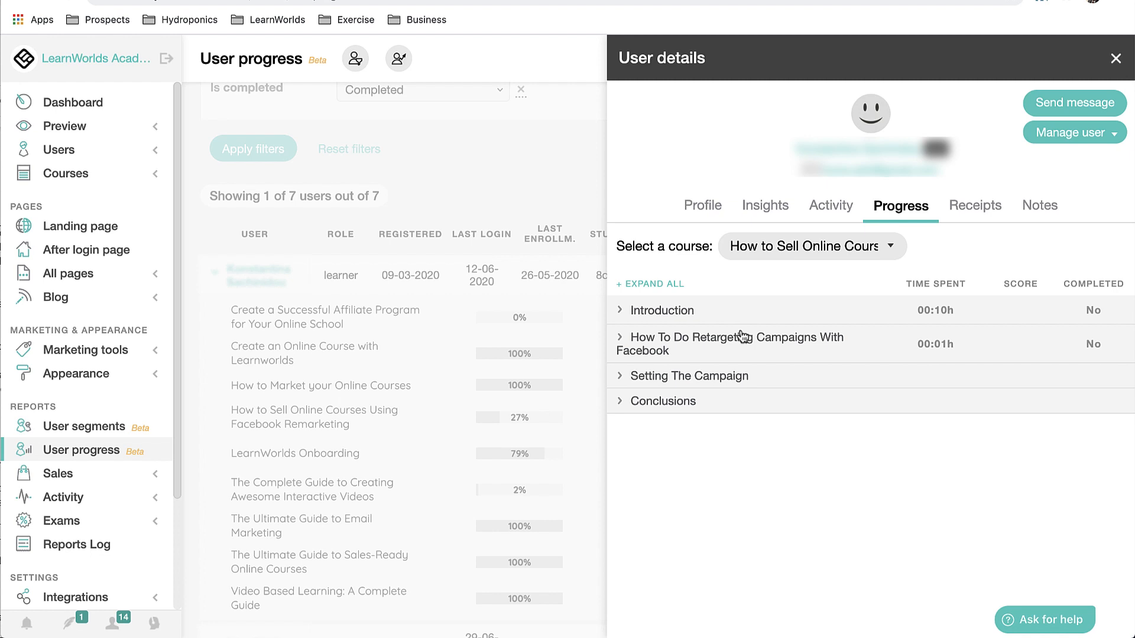
mouse_move(794, 351)
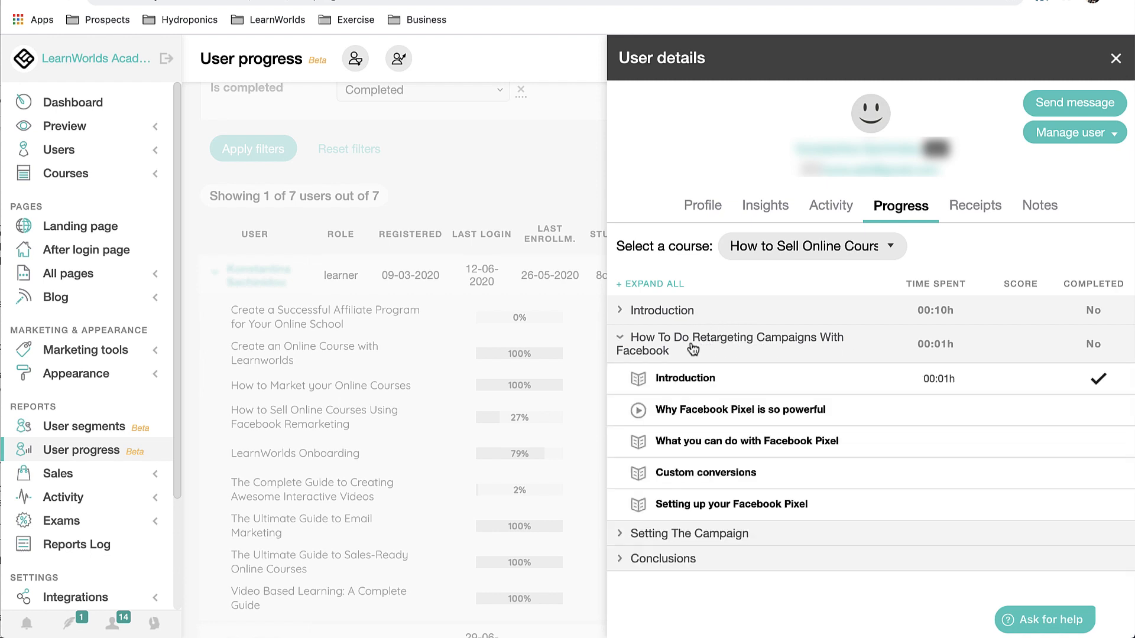
mouse_move(706, 473)
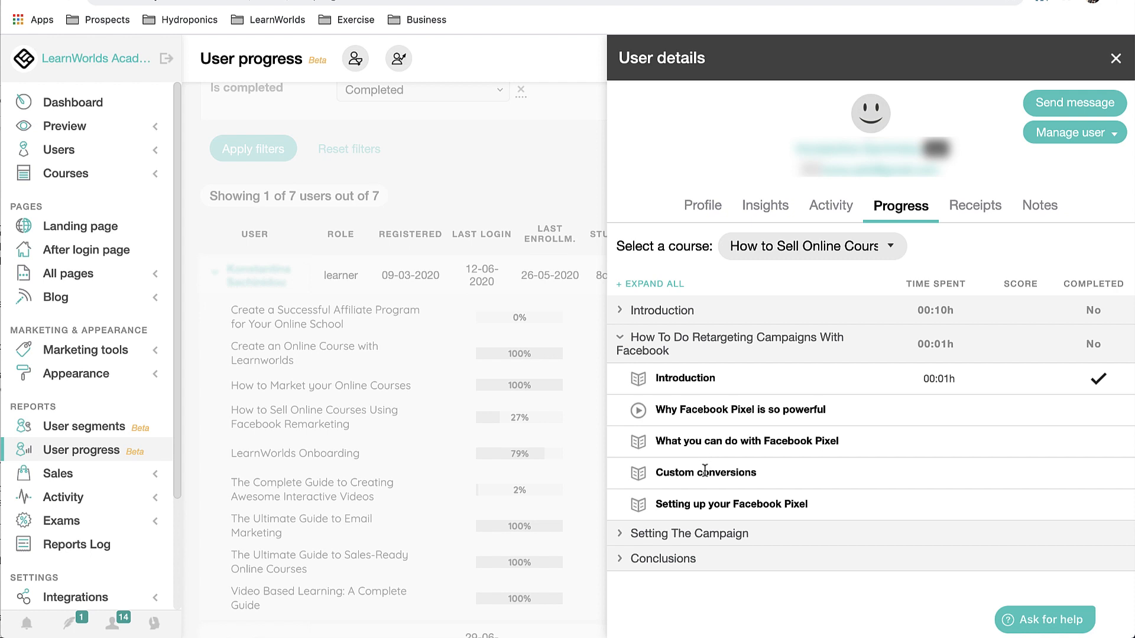
mouse_move(883, 311)
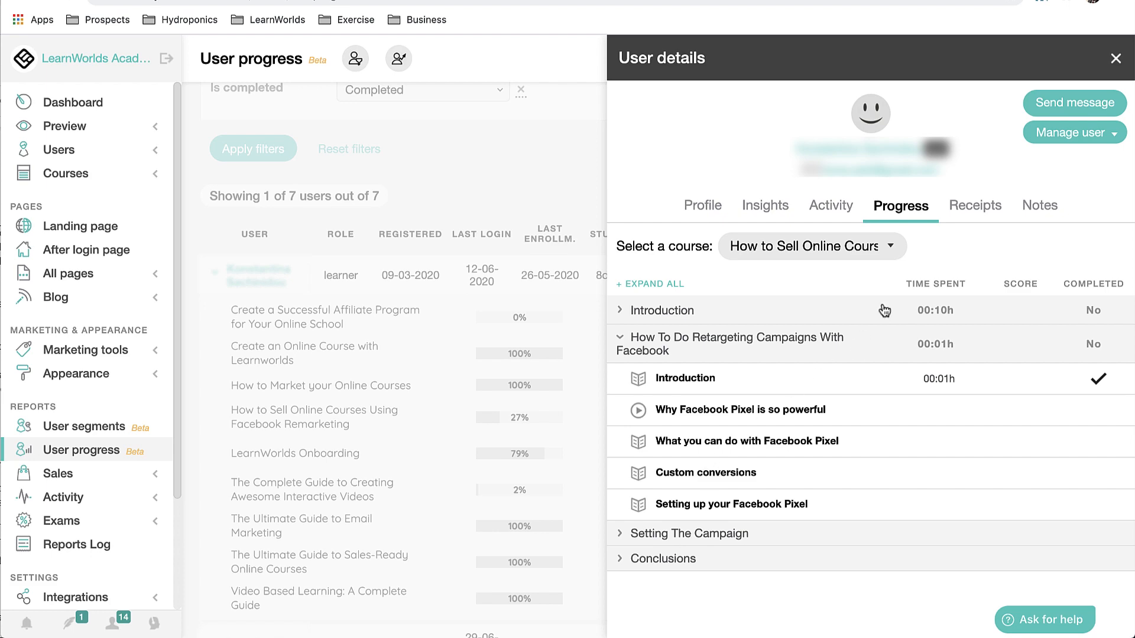
click(1115, 59)
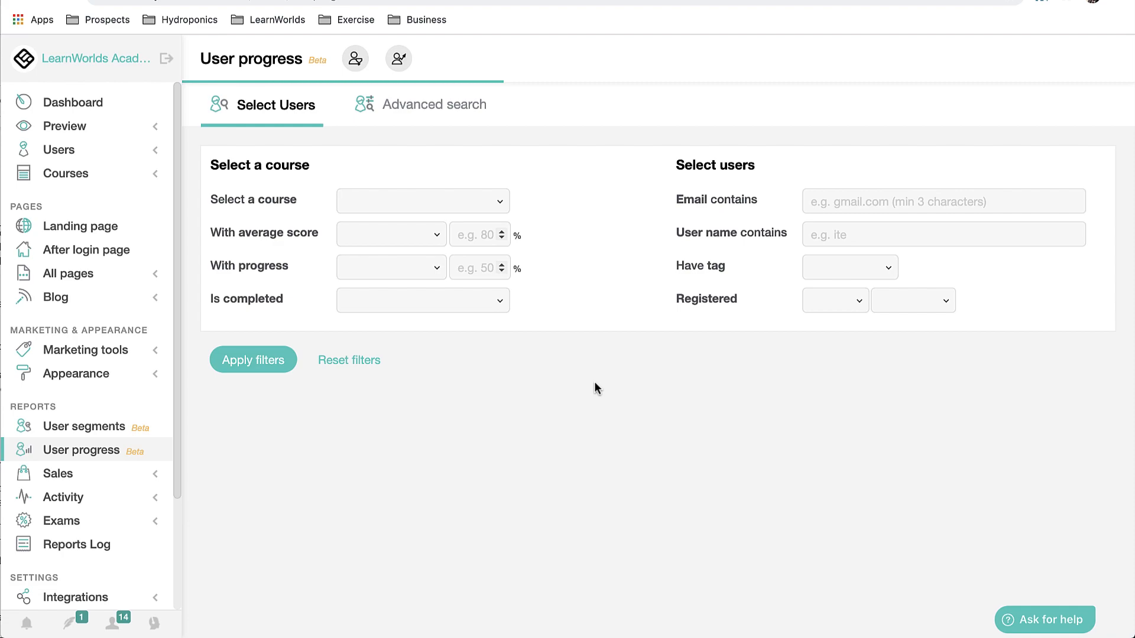
Load all users and select the Create an Online Course with Learnworlds course.
click(252, 360)
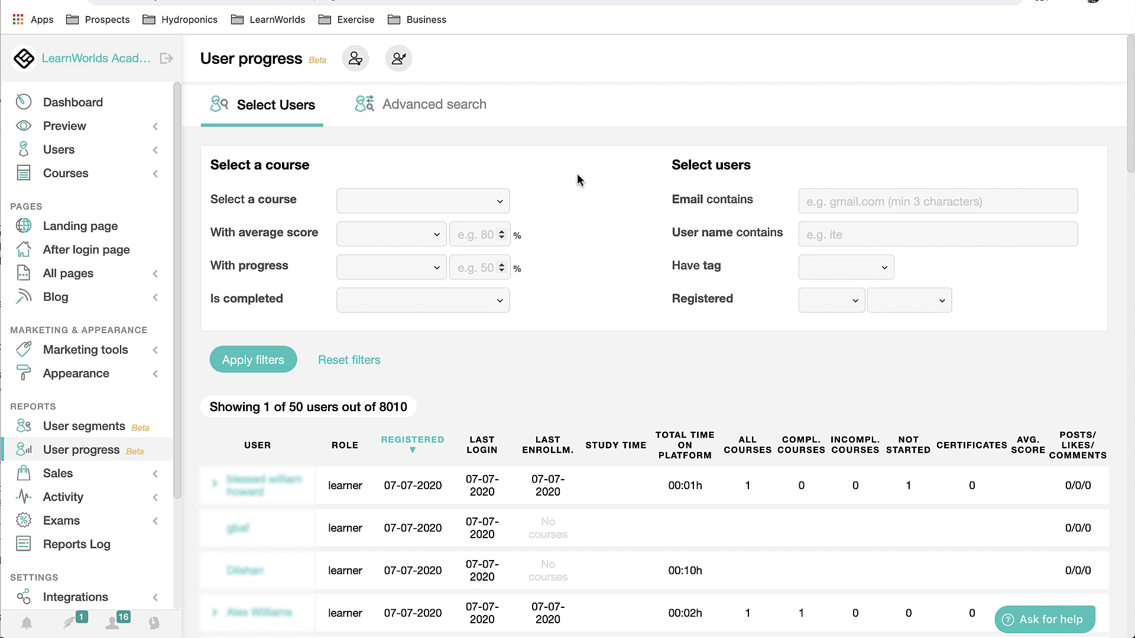
mouse_move(441, 214)
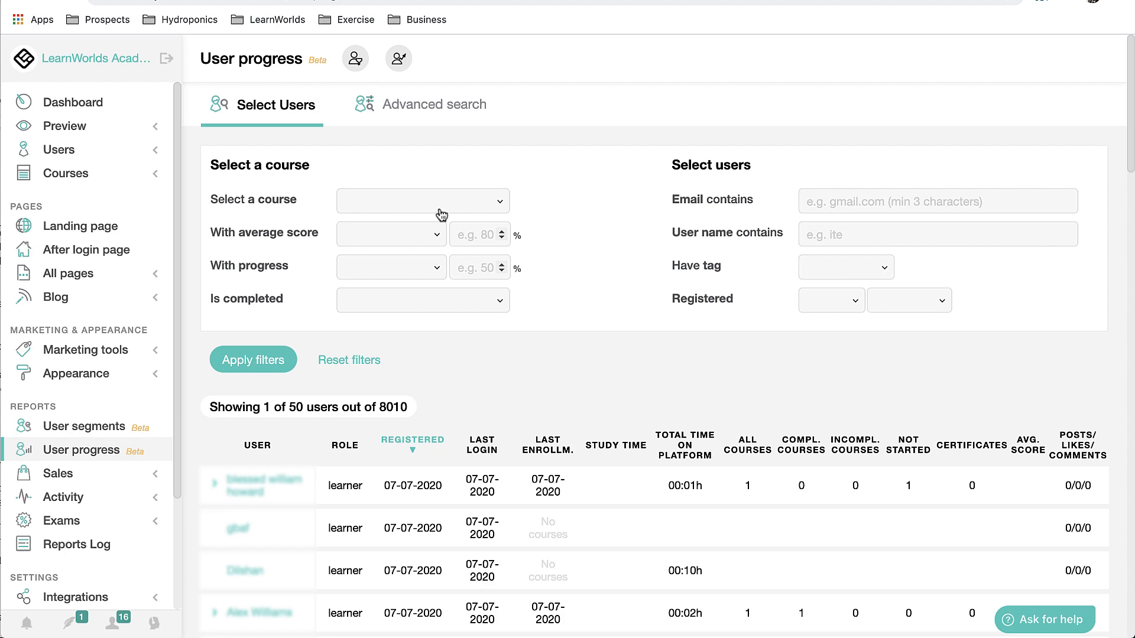
click(422, 200)
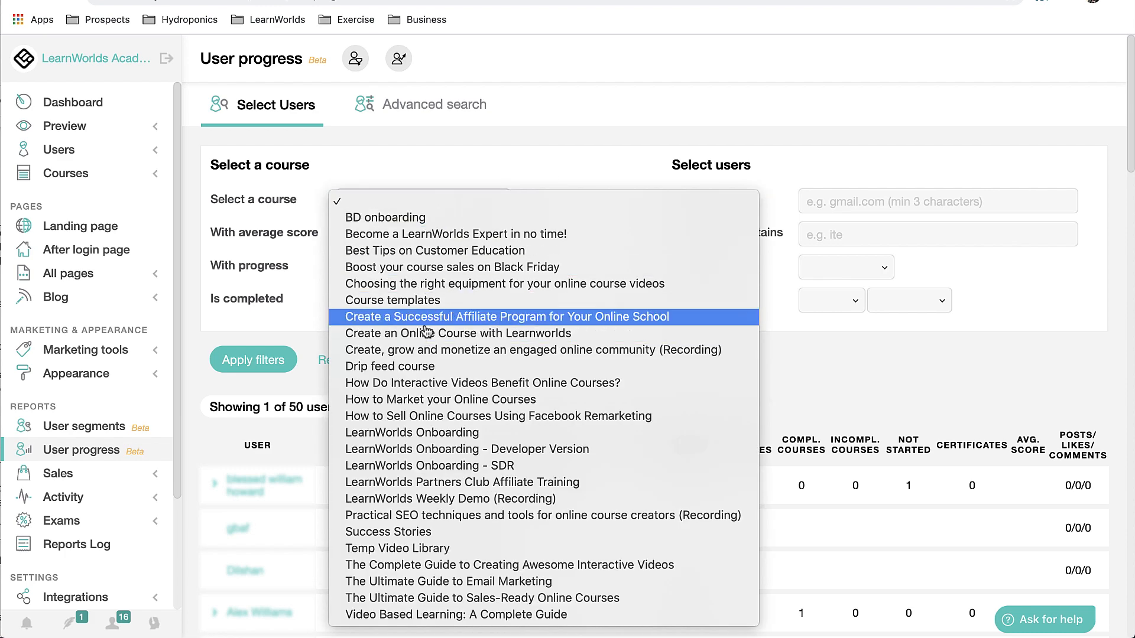
click(457, 333)
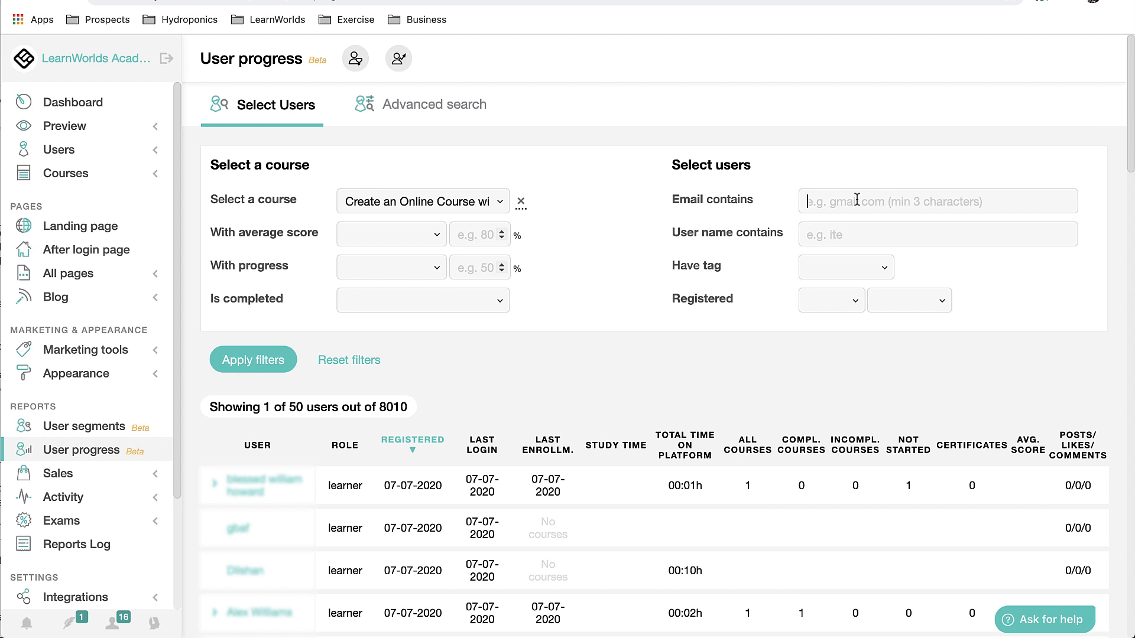
text(@)
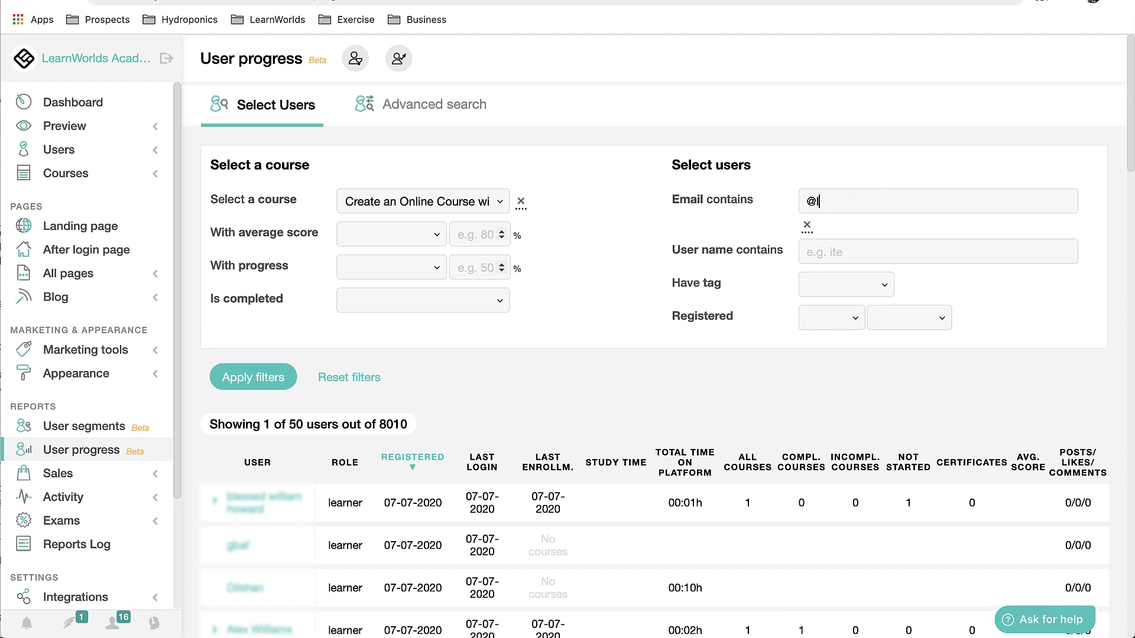
text(learnworlds.com)
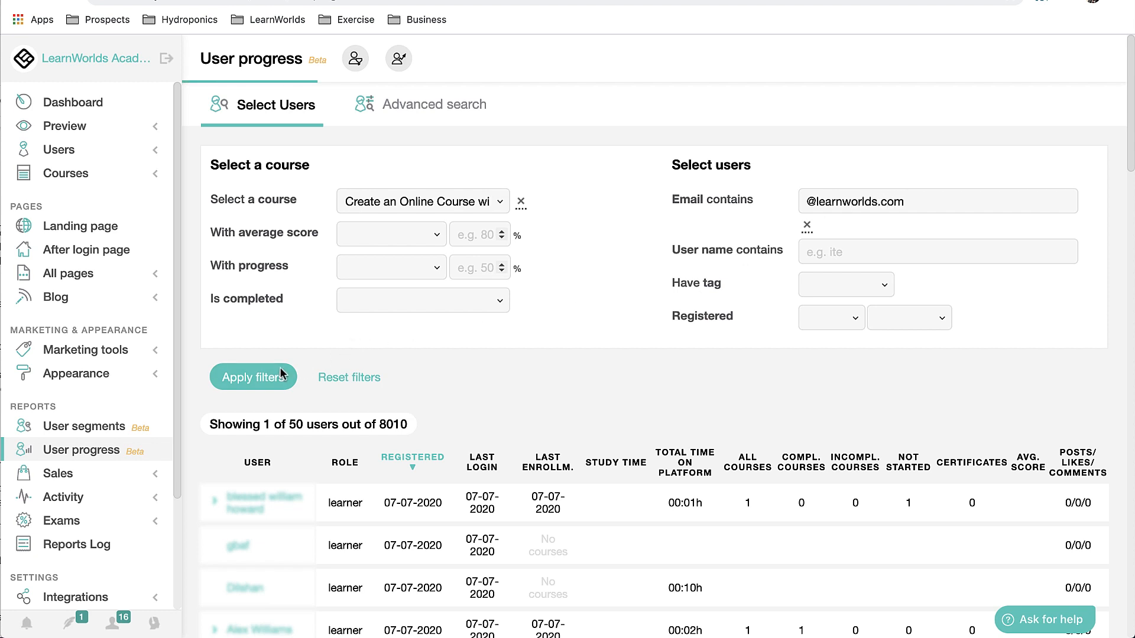
click(252, 376)
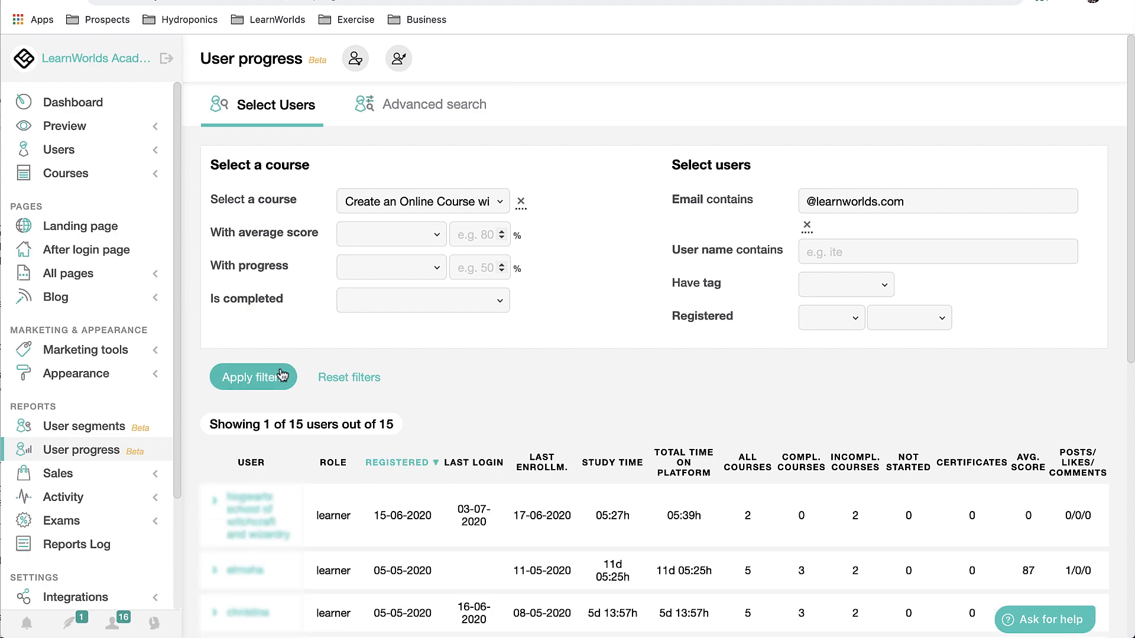
scroll(down, 3)
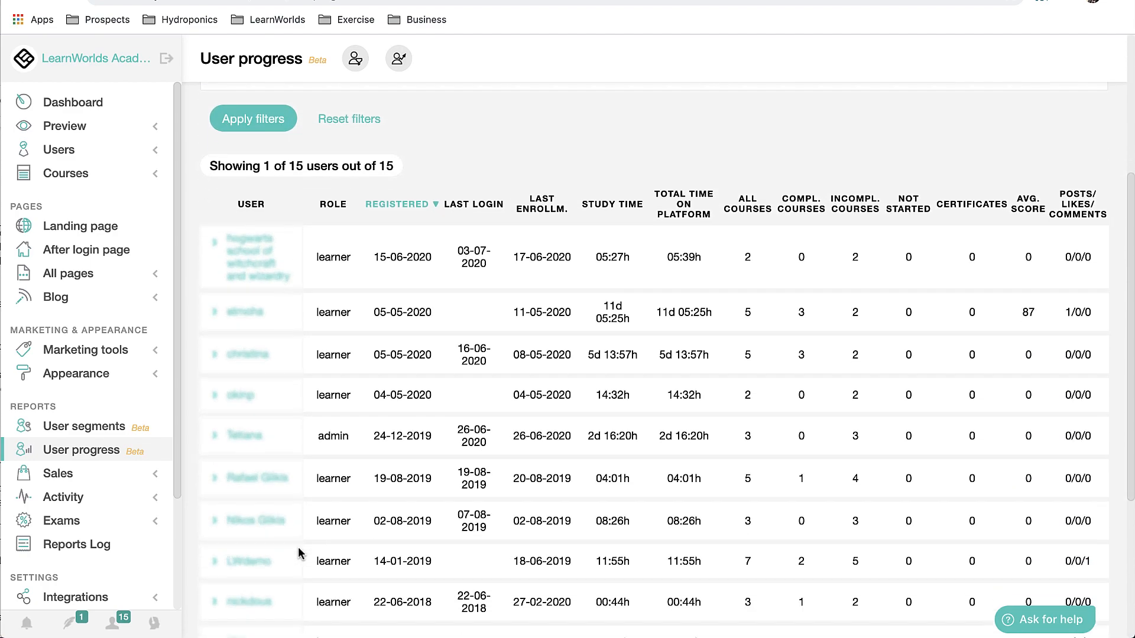
scroll(down, 3)
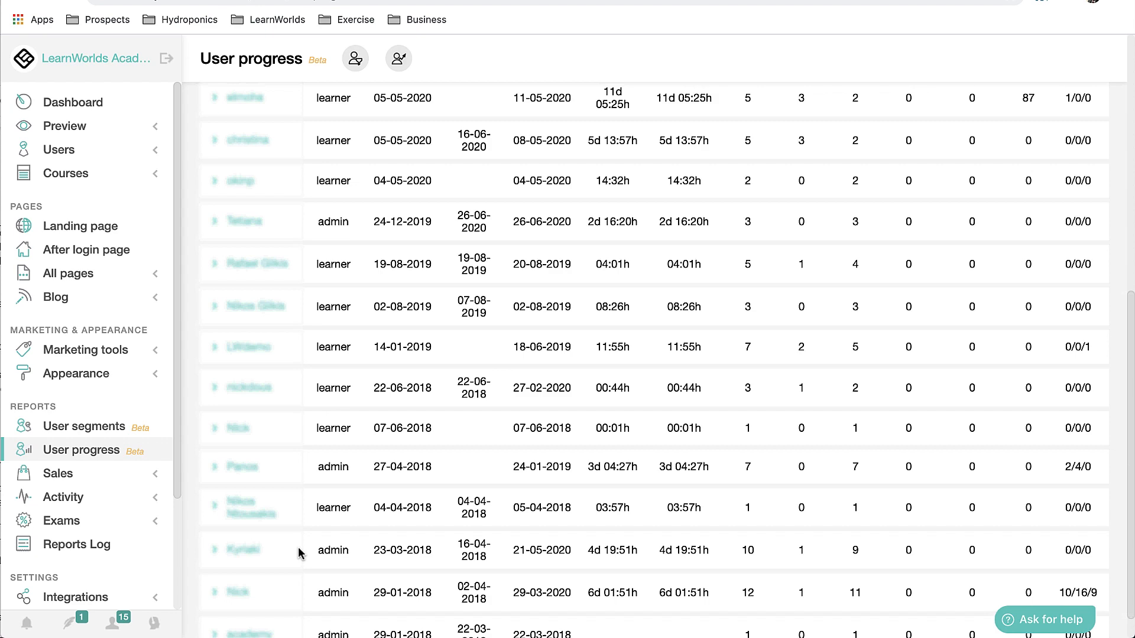
scroll(up, 3)
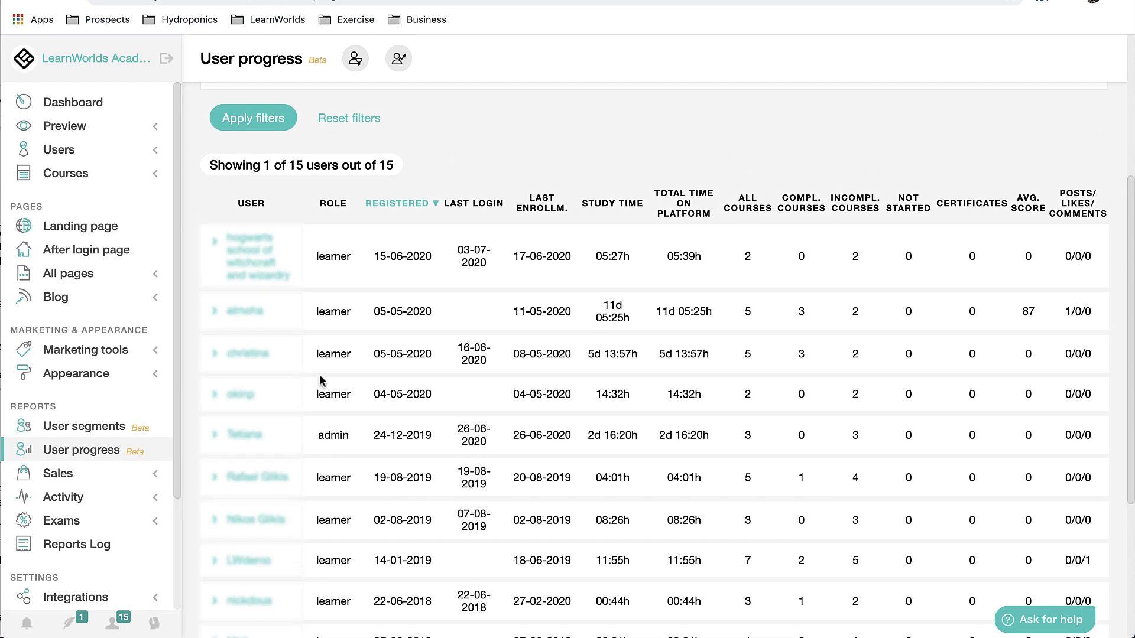
scroll(up, 3)
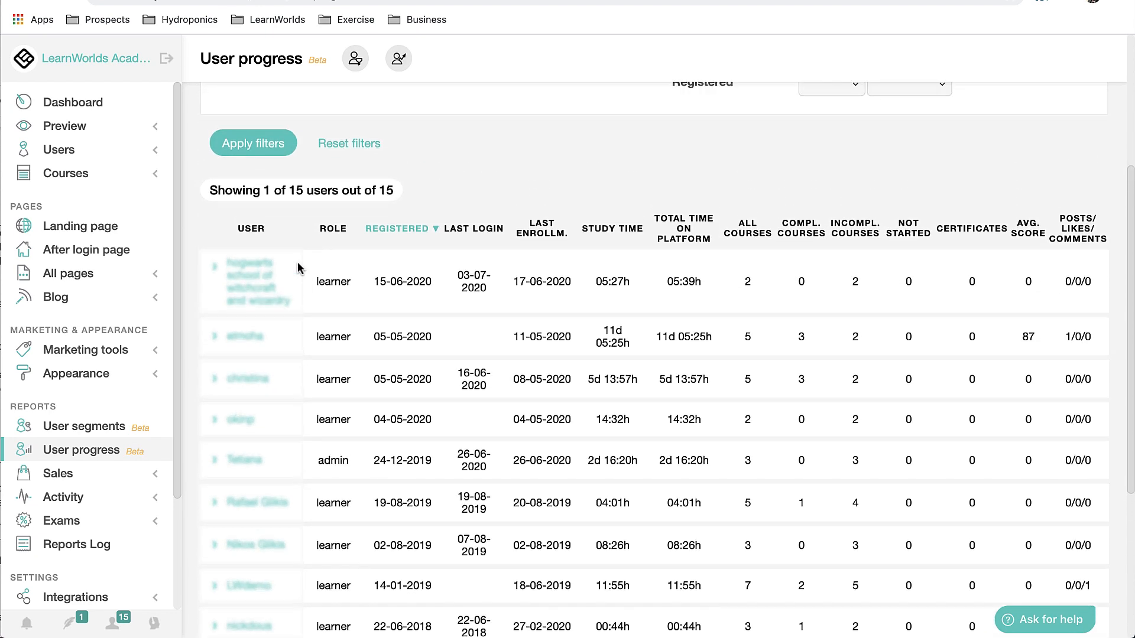
Export user progress with Download detailed courses reports kept enabled.
click(398, 58)
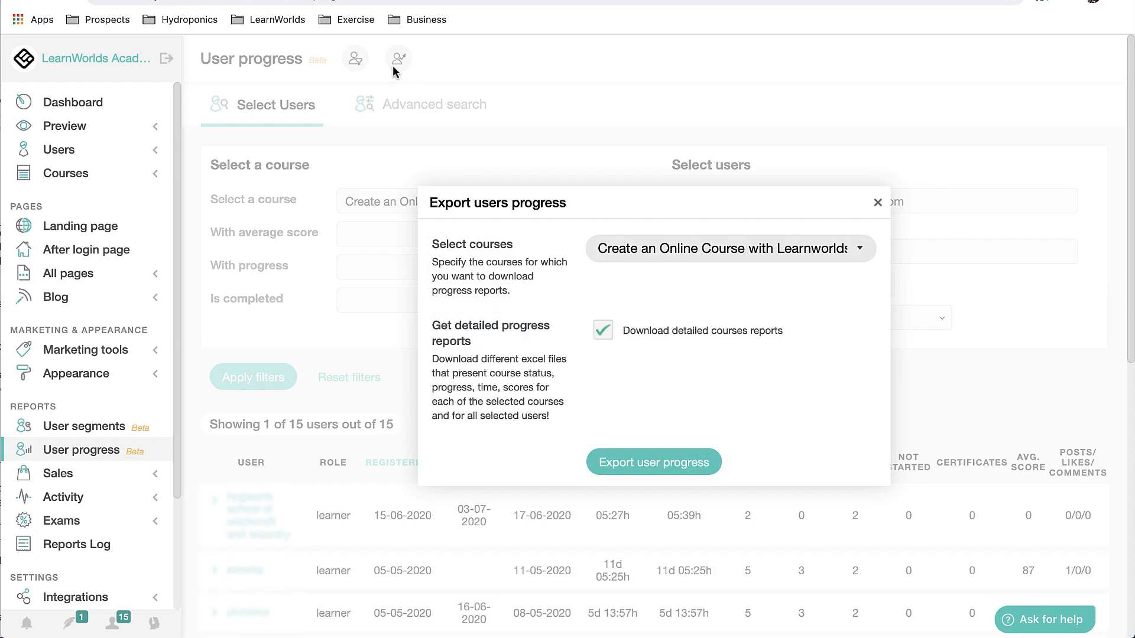
click(603, 330)
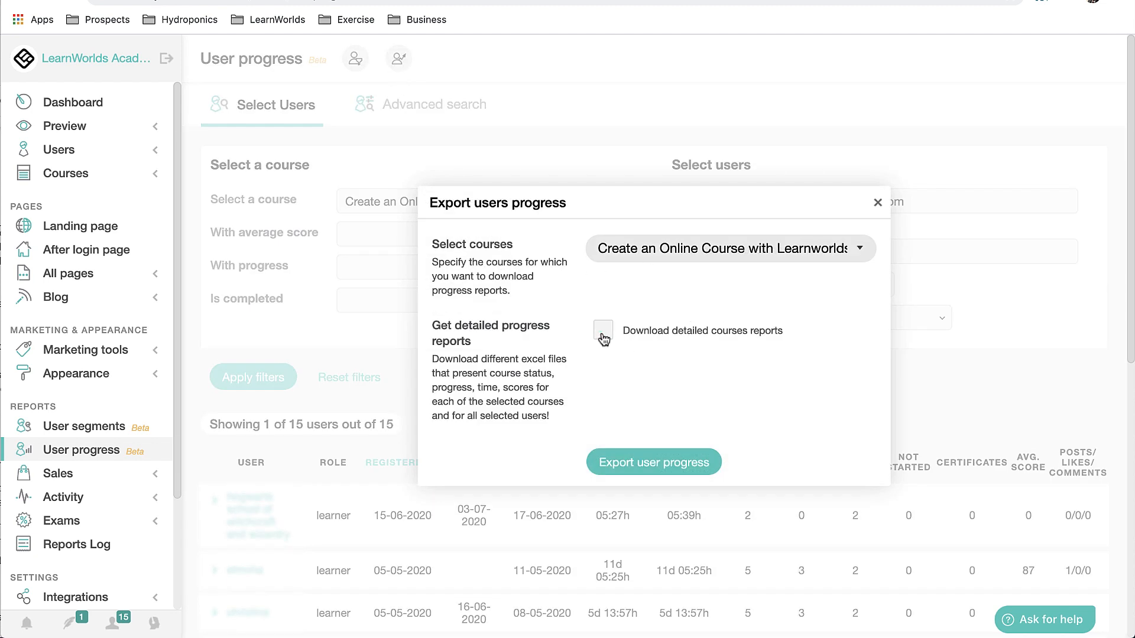
click(603, 332)
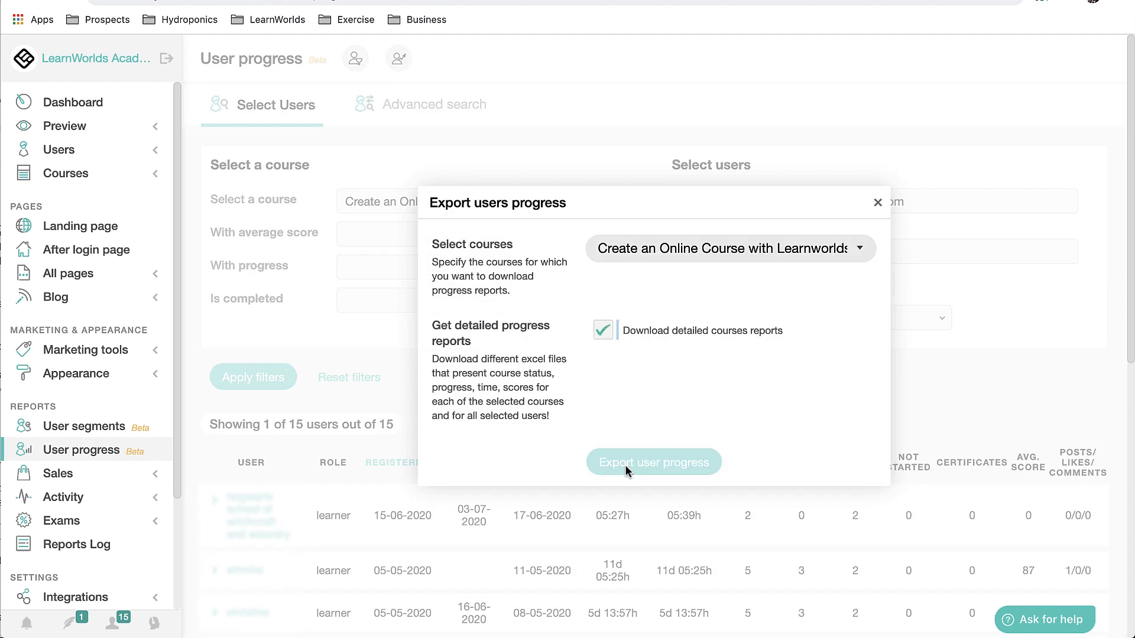
mouse_move(584, 390)
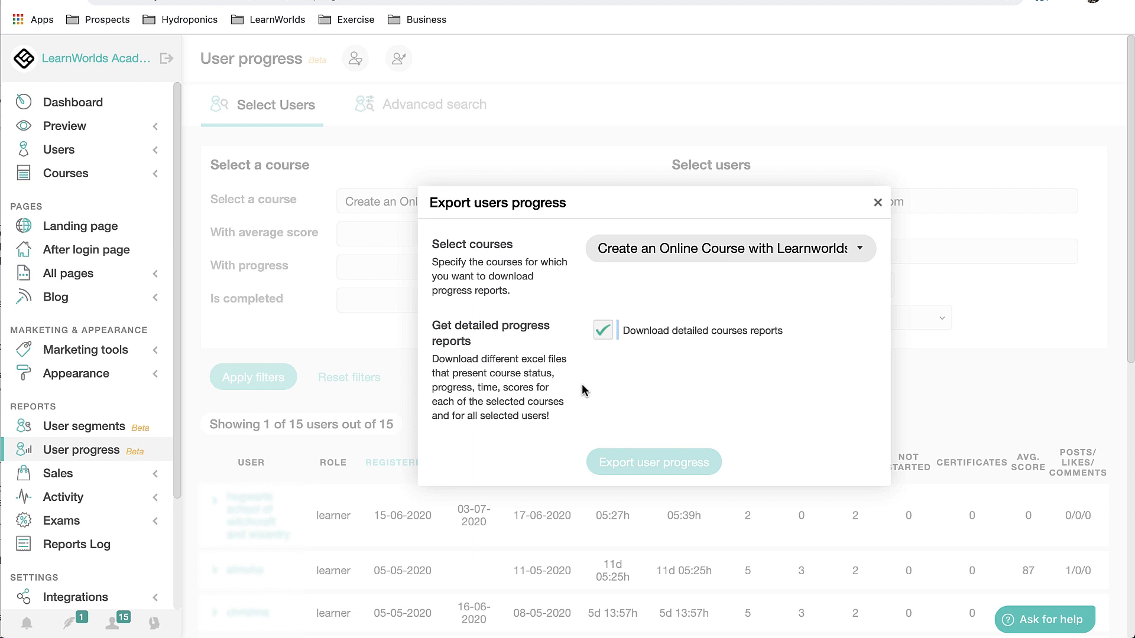
Open the downloaded zip and the newest detailed report spreadsheet from Downloads.
click(653, 462)
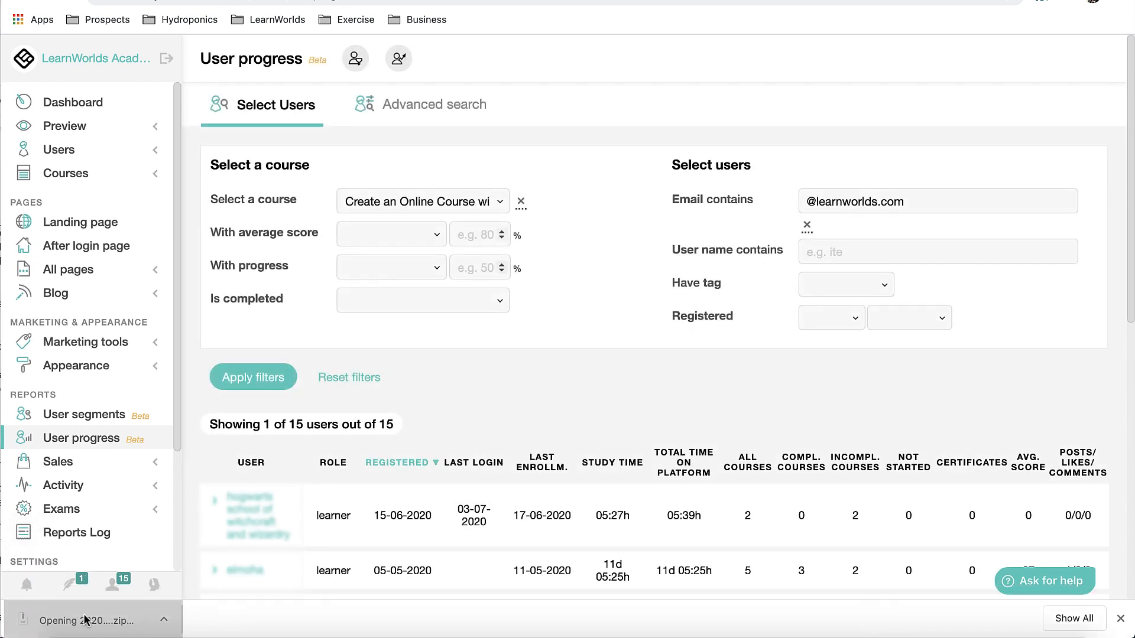
click(85, 620)
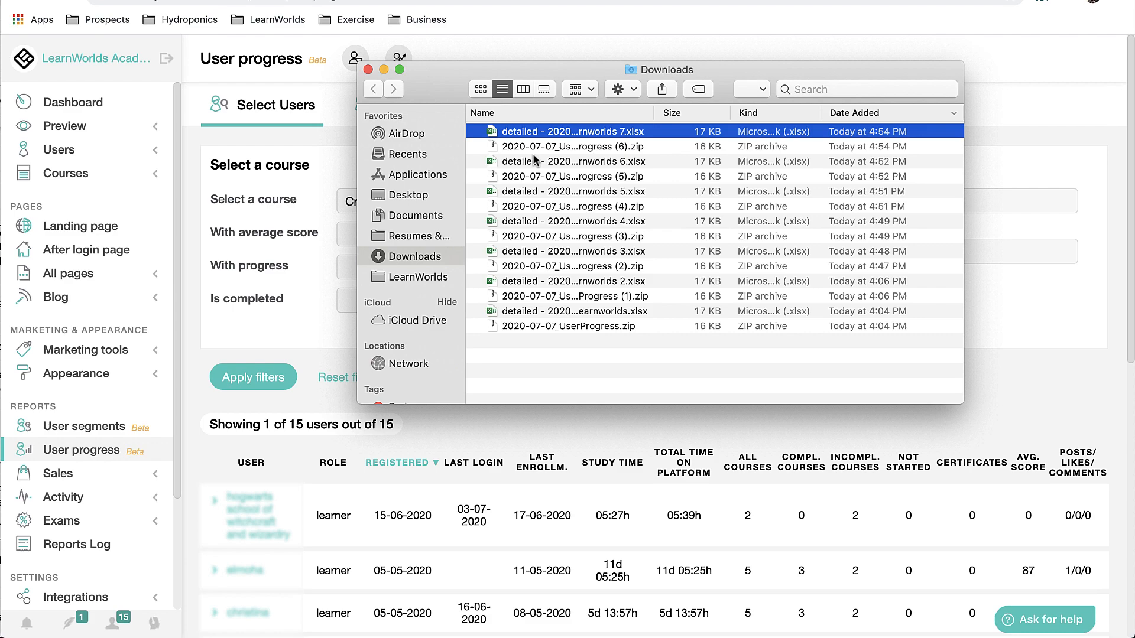
click(543, 132)
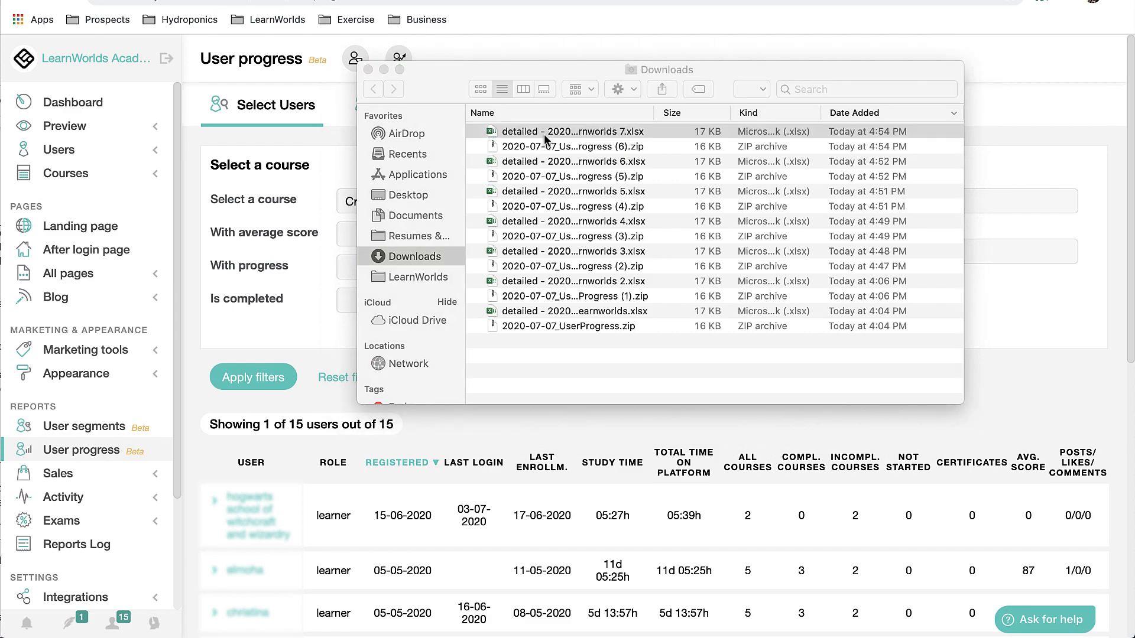
double_click(574, 131)
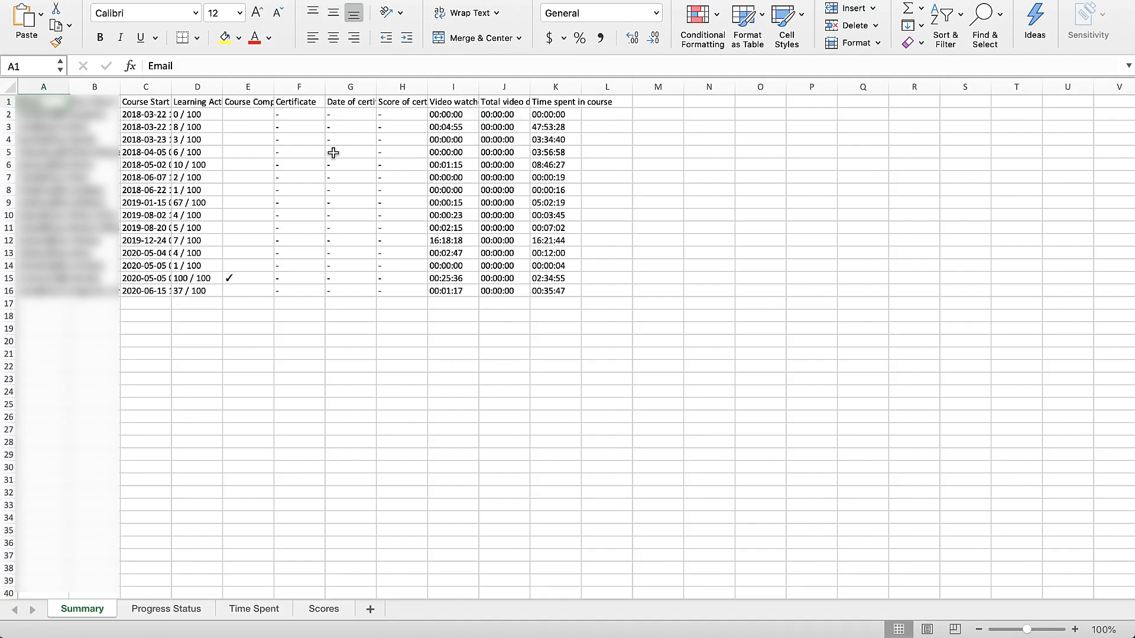
mouse_move(356, 355)
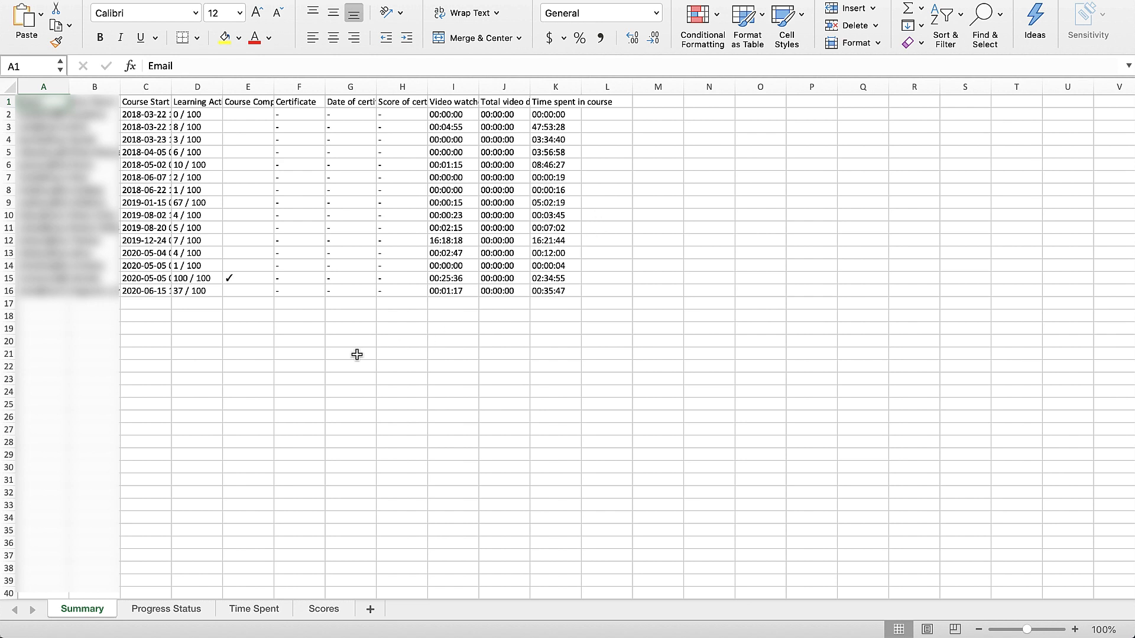
View the Progress Status and Time Spent sheets, then close the workbook.
click(166, 609)
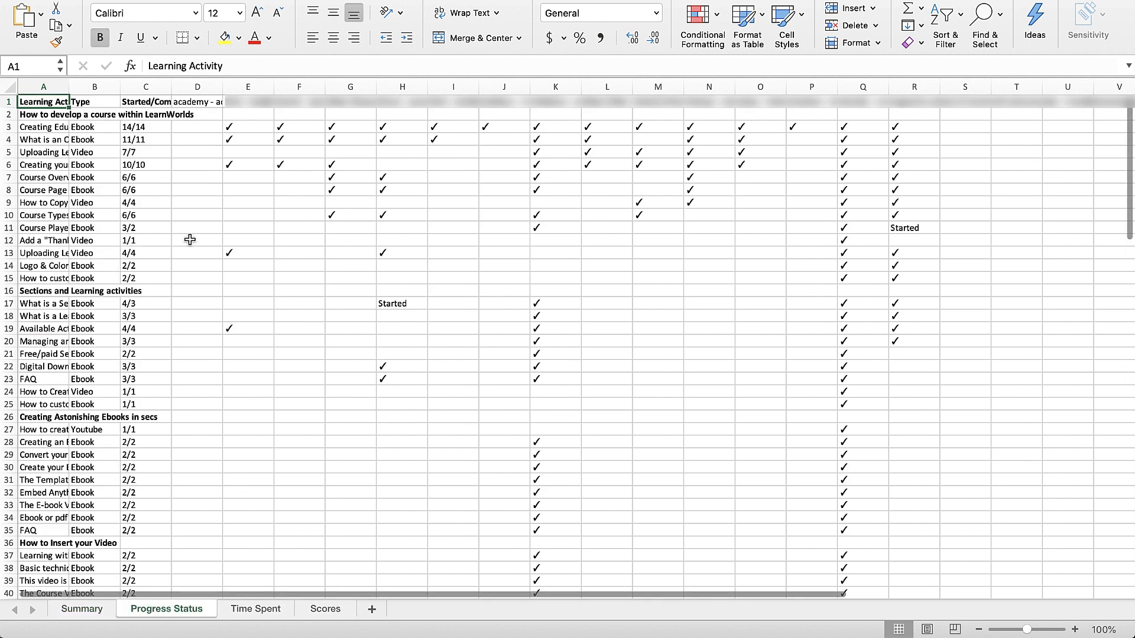
mouse_move(174, 216)
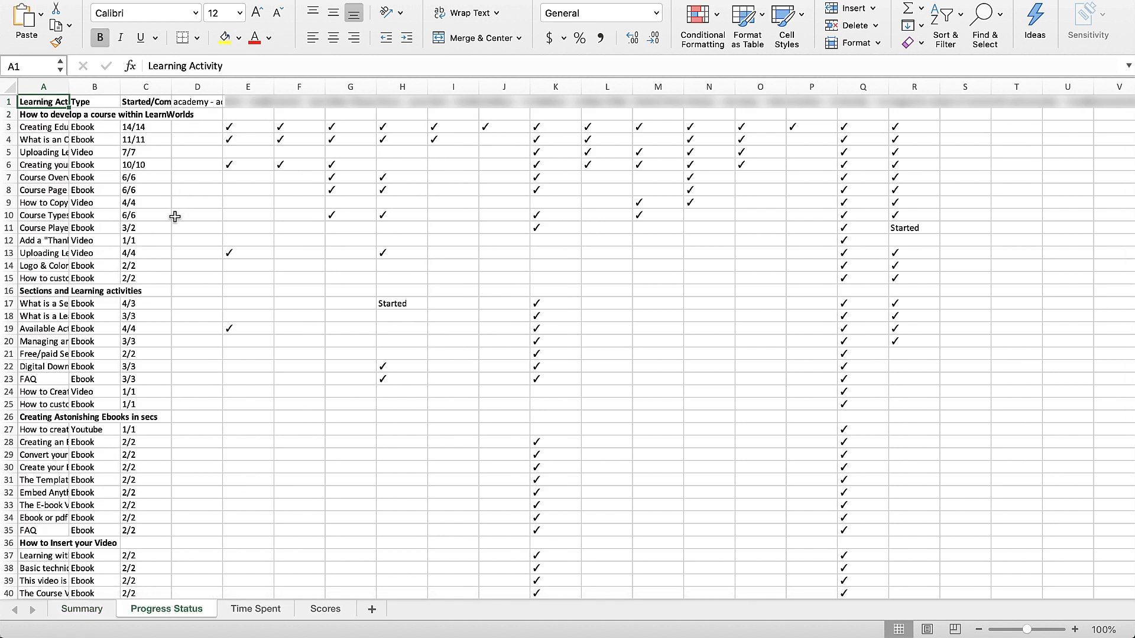
click(255, 609)
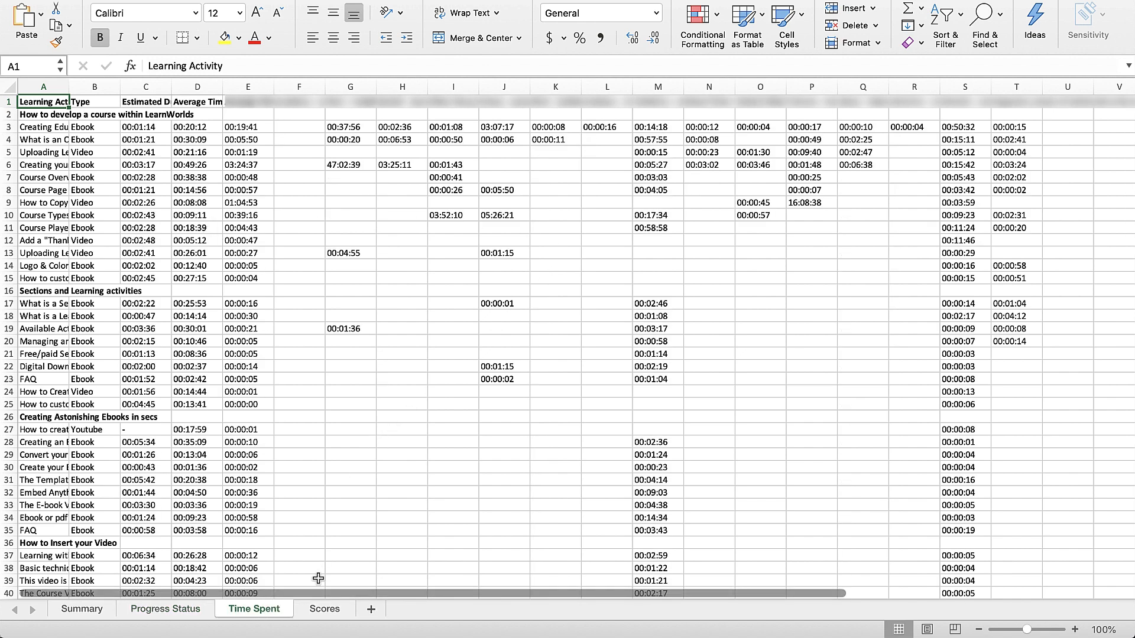
click(322, 609)
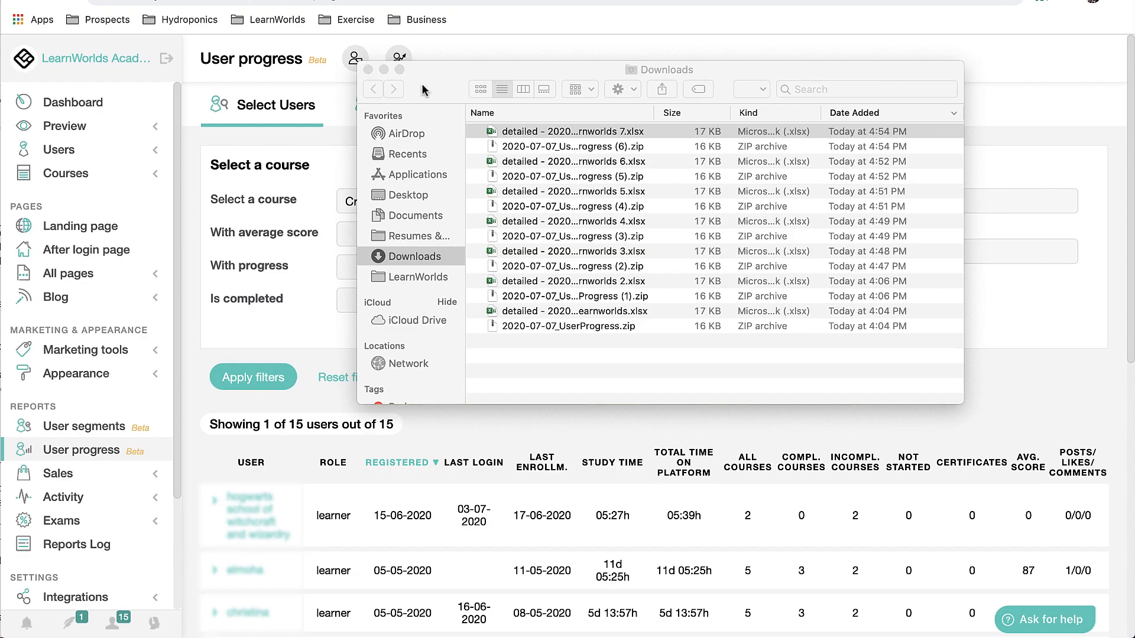
Close the downloads window and reset all report filters to list 8010 users.
click(572, 131)
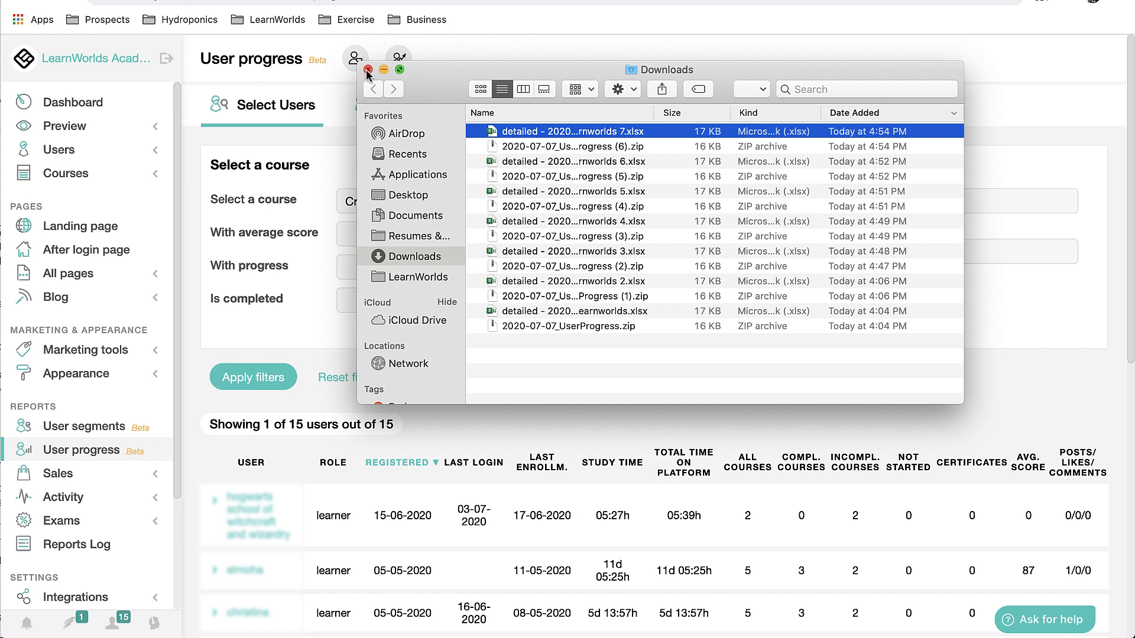
click(367, 71)
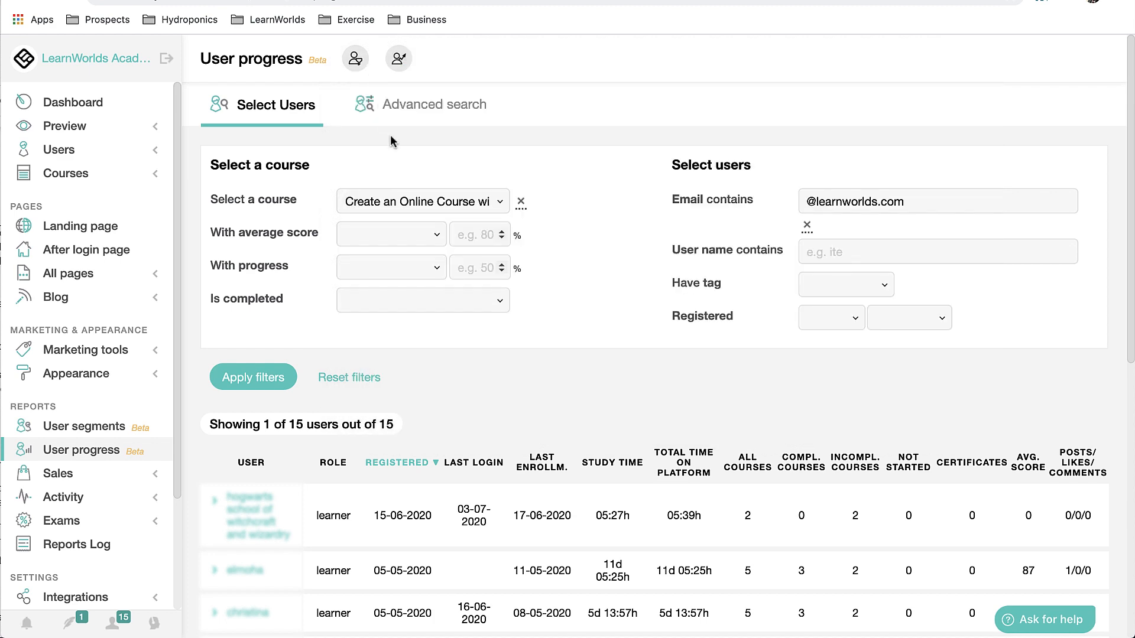
click(349, 377)
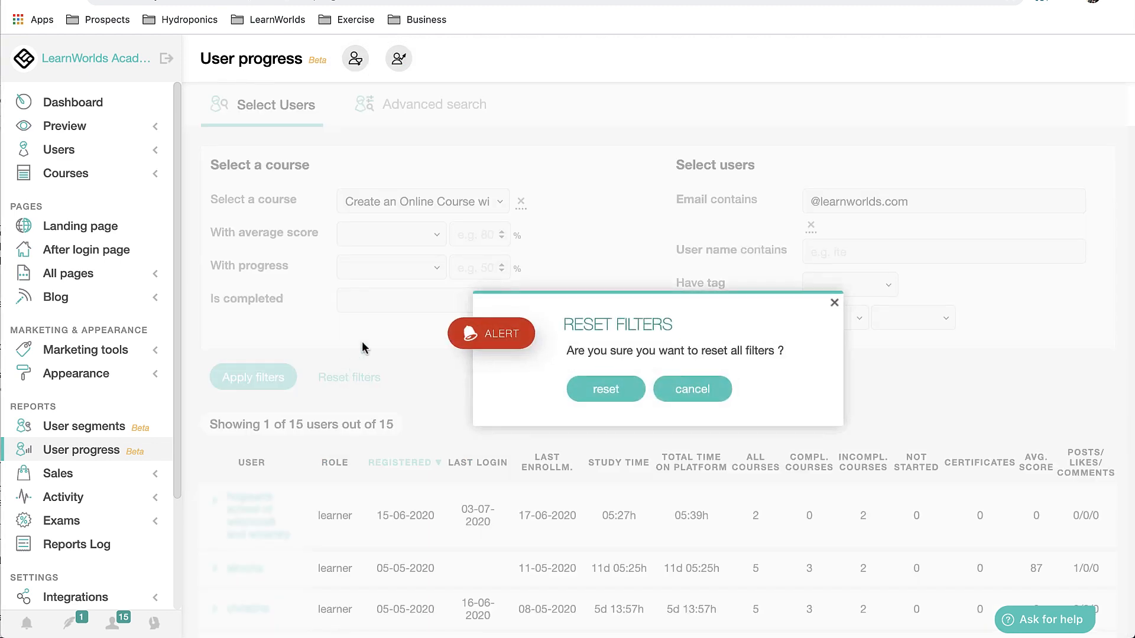
click(606, 389)
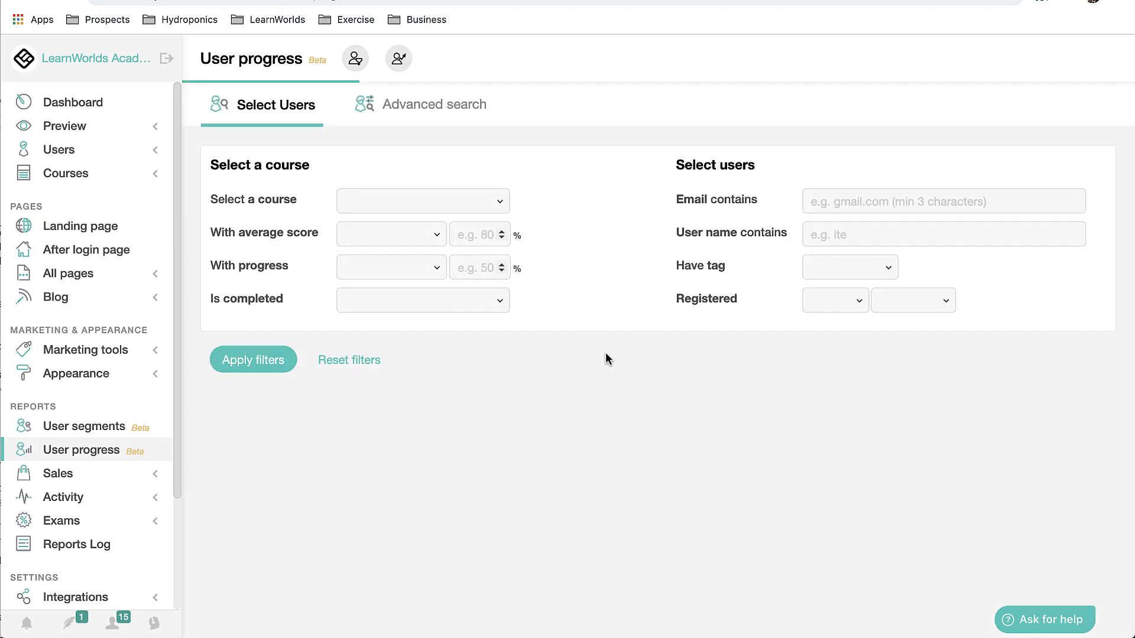
click(253, 360)
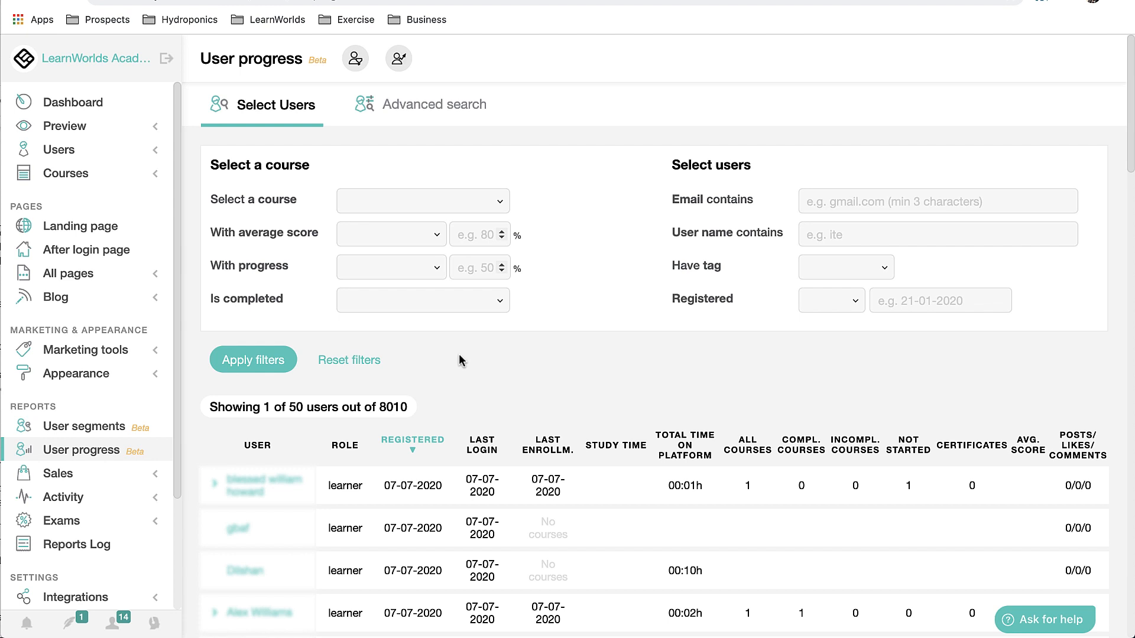
mouse_move(446, 212)
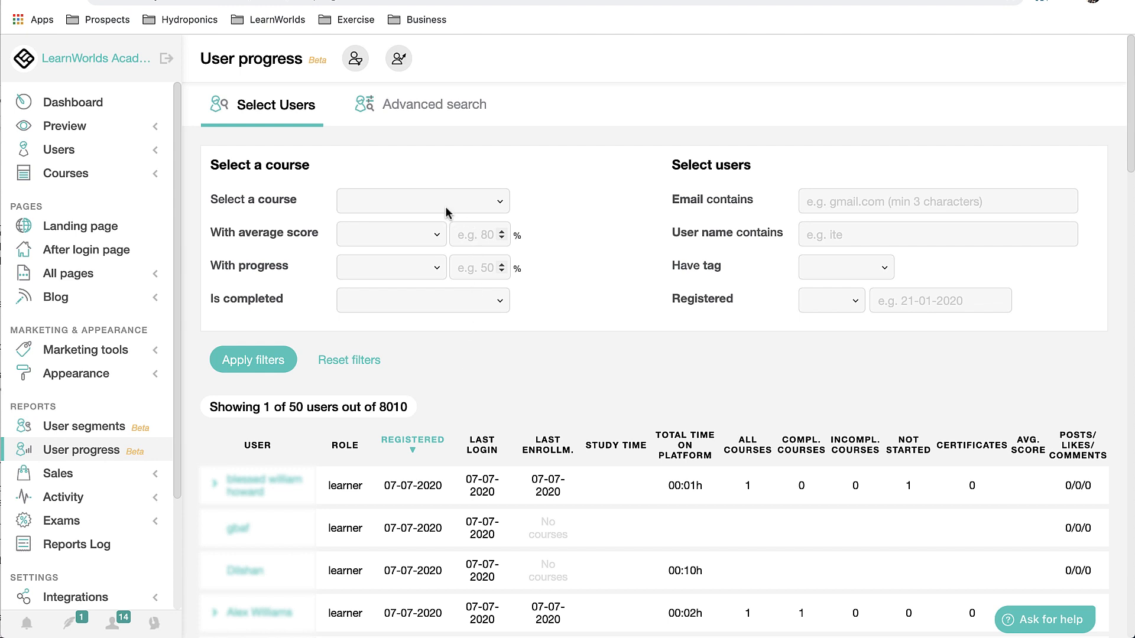
Filter to Success Stories users registered after 14 Jun 2020, showing 49 users.
click(422, 200)
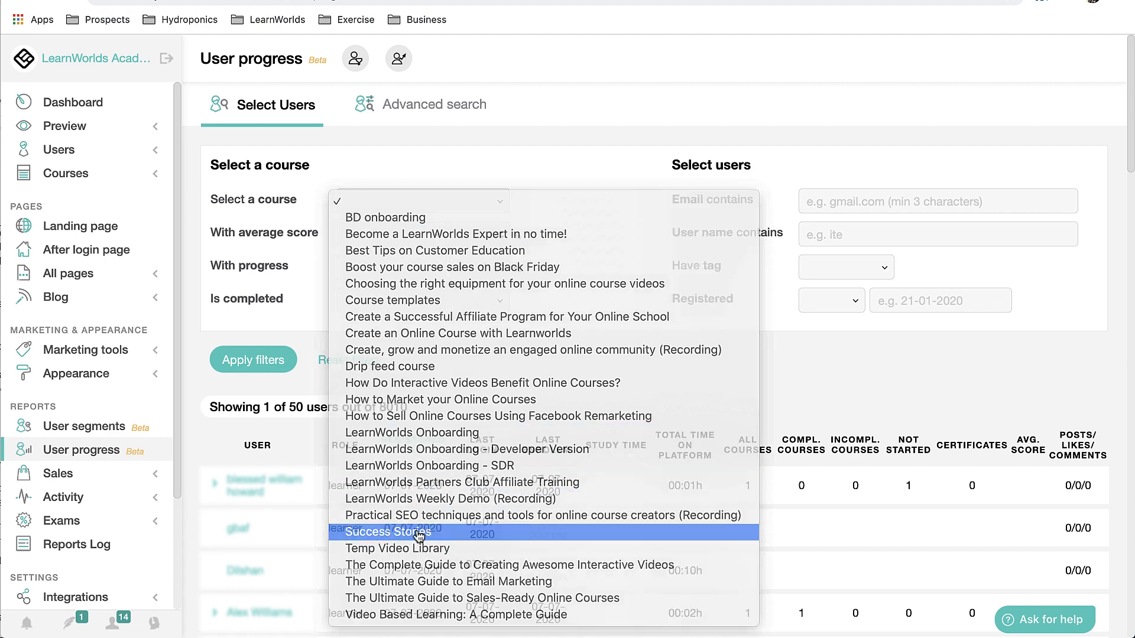
click(388, 532)
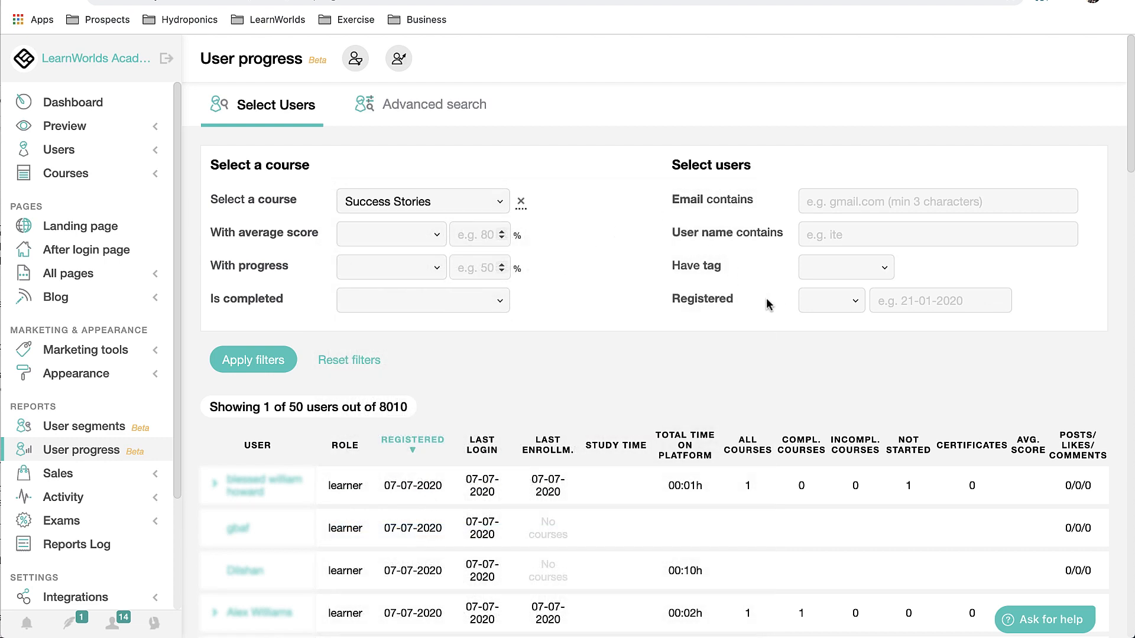
click(830, 300)
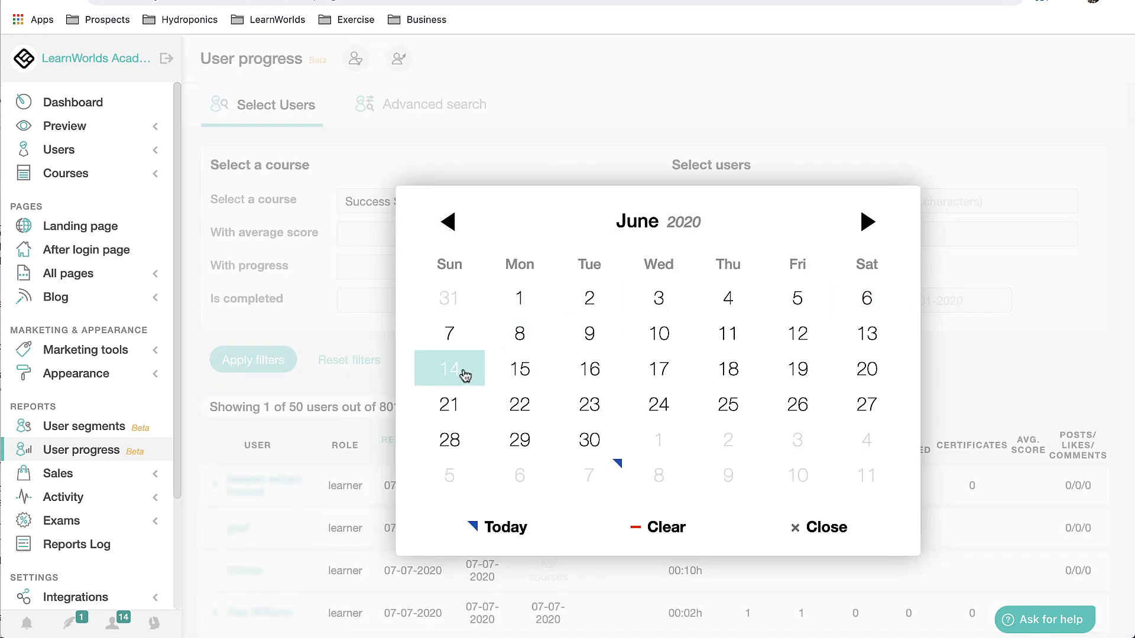
click(449, 369)
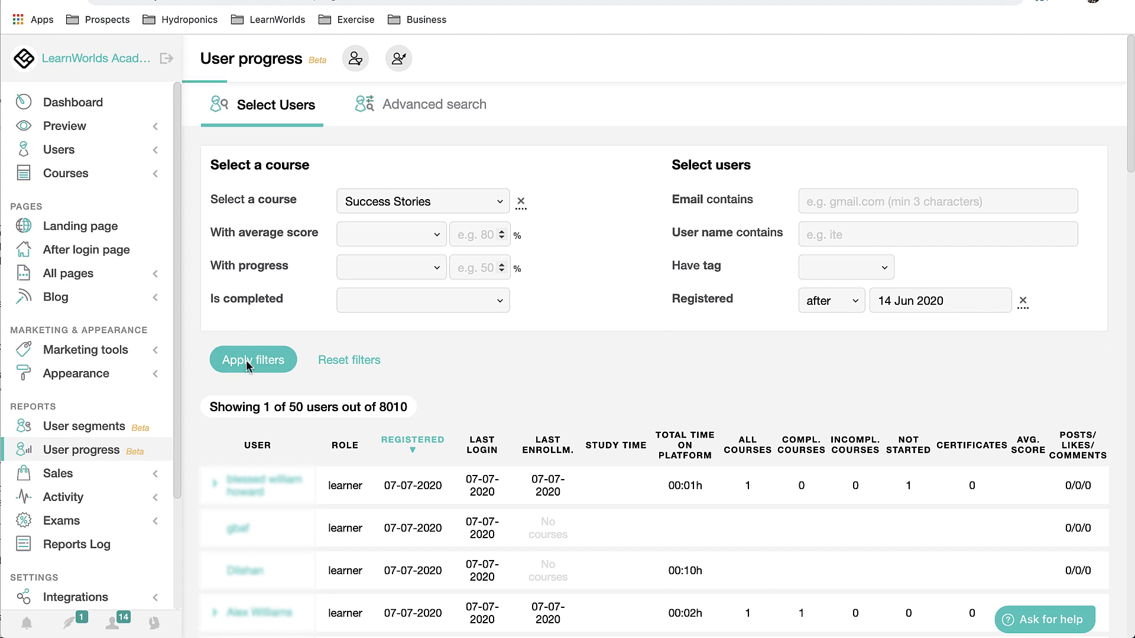
click(253, 360)
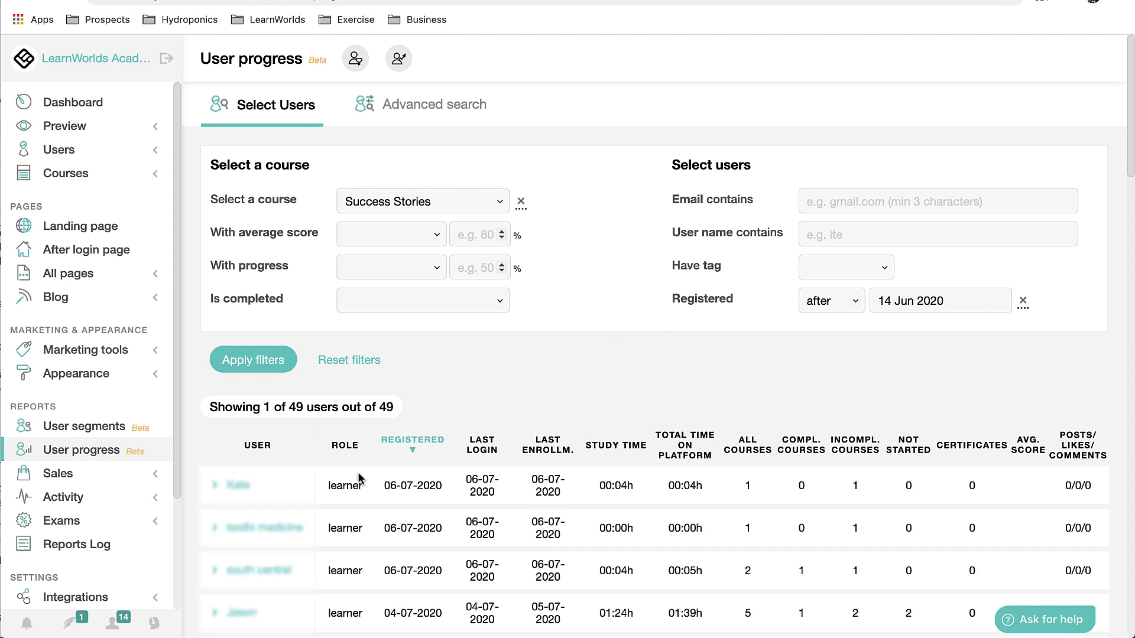
scroll(down, 3)
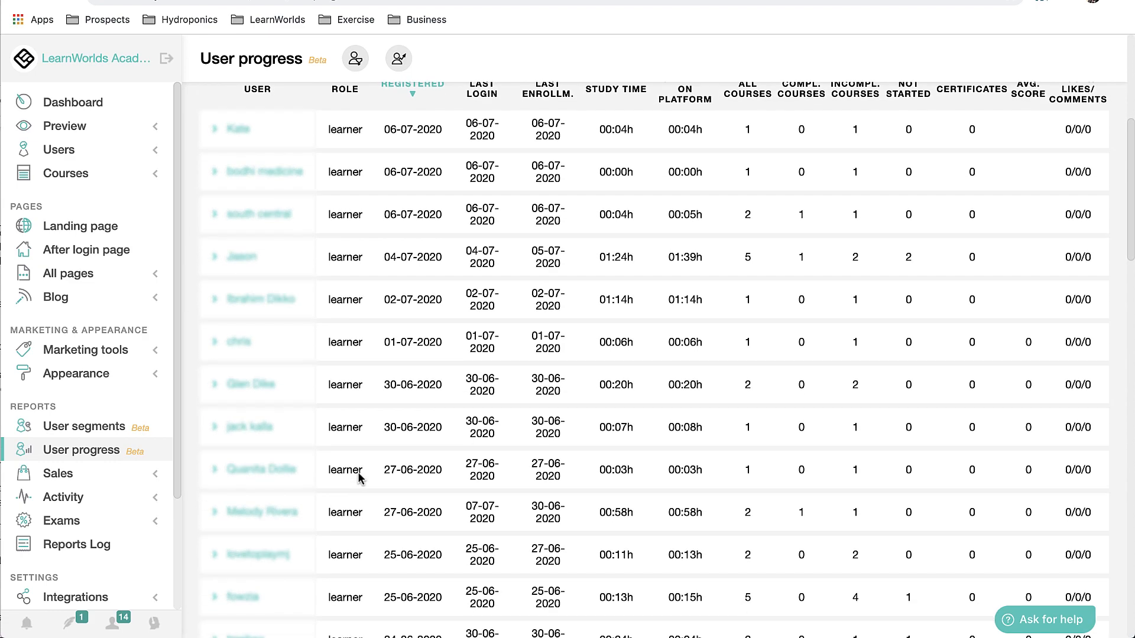
Add a progress less than 20% condition, narrowing the list to 10 users.
click(355, 58)
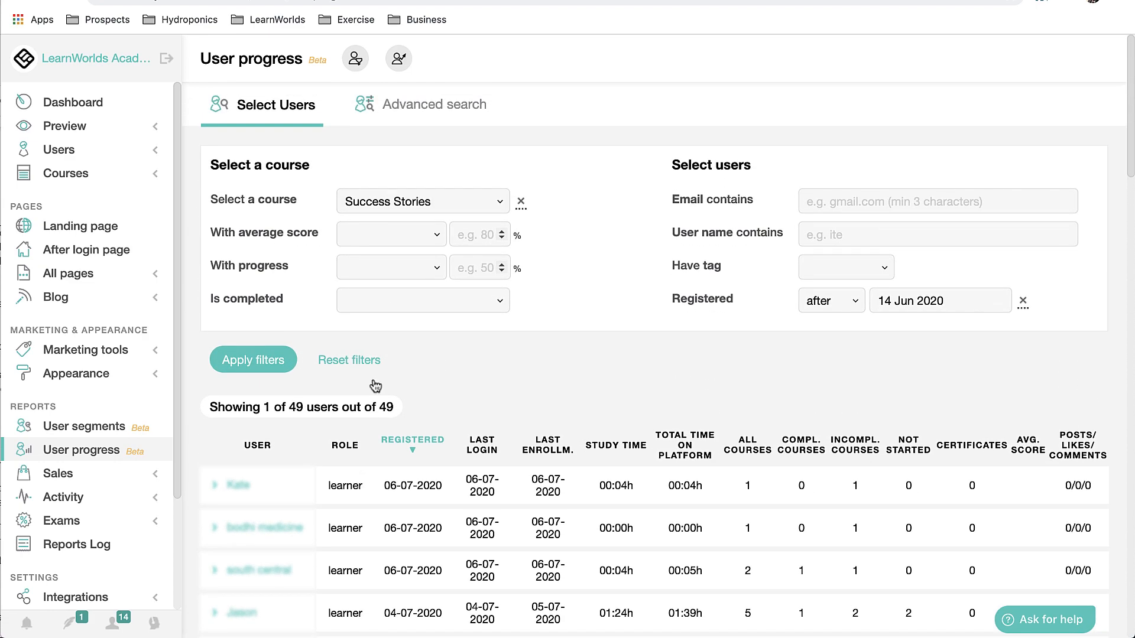
click(390, 267)
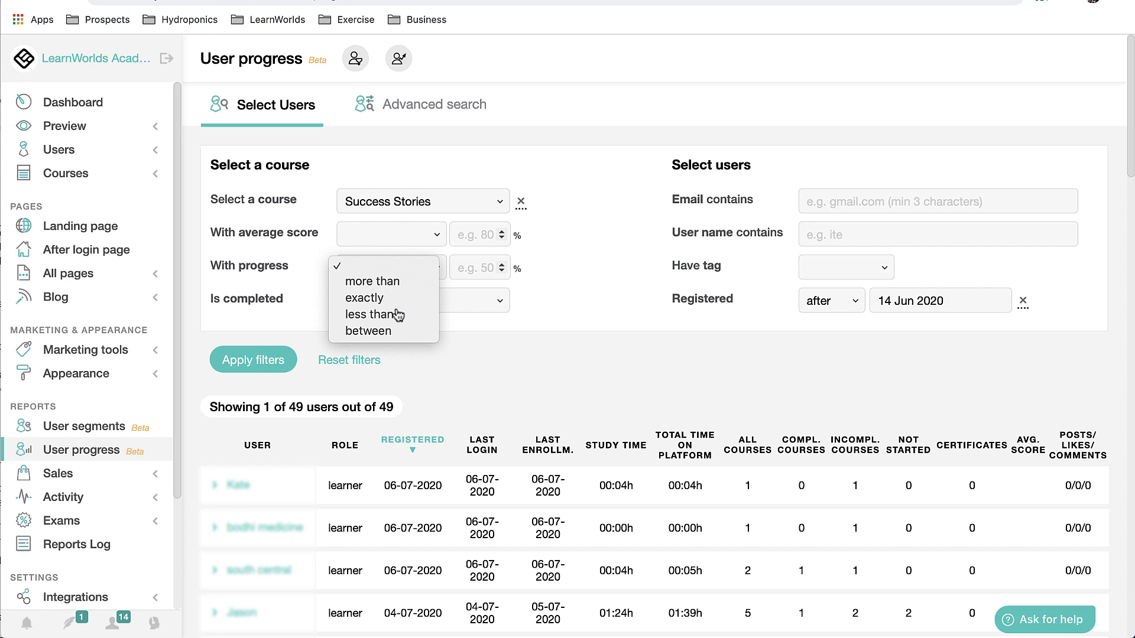
click(373, 315)
text(20)
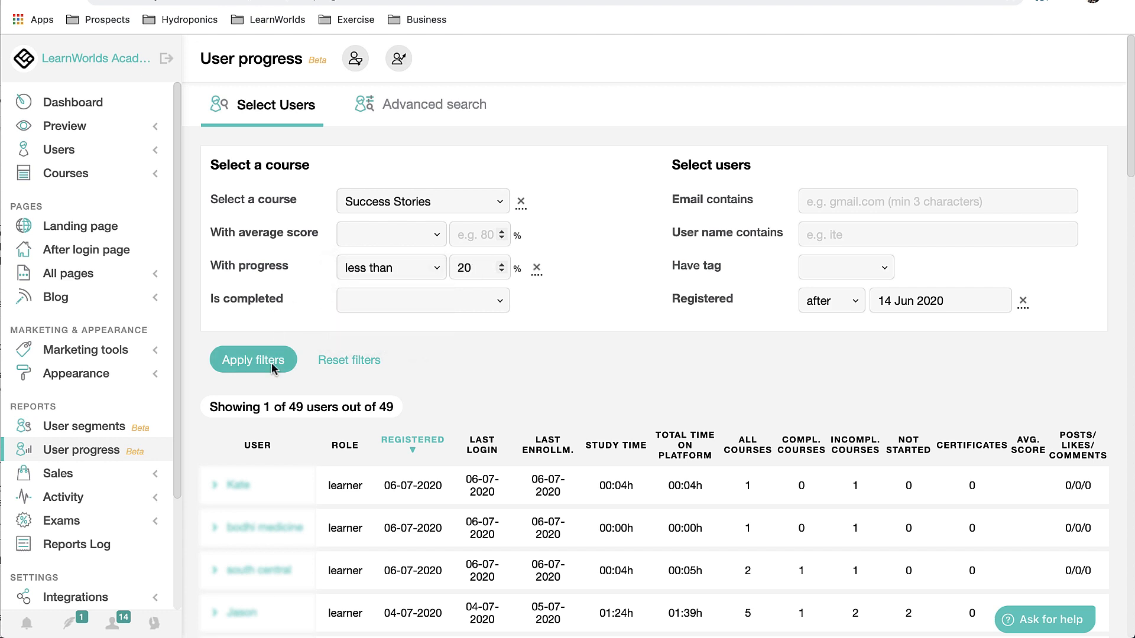
click(252, 360)
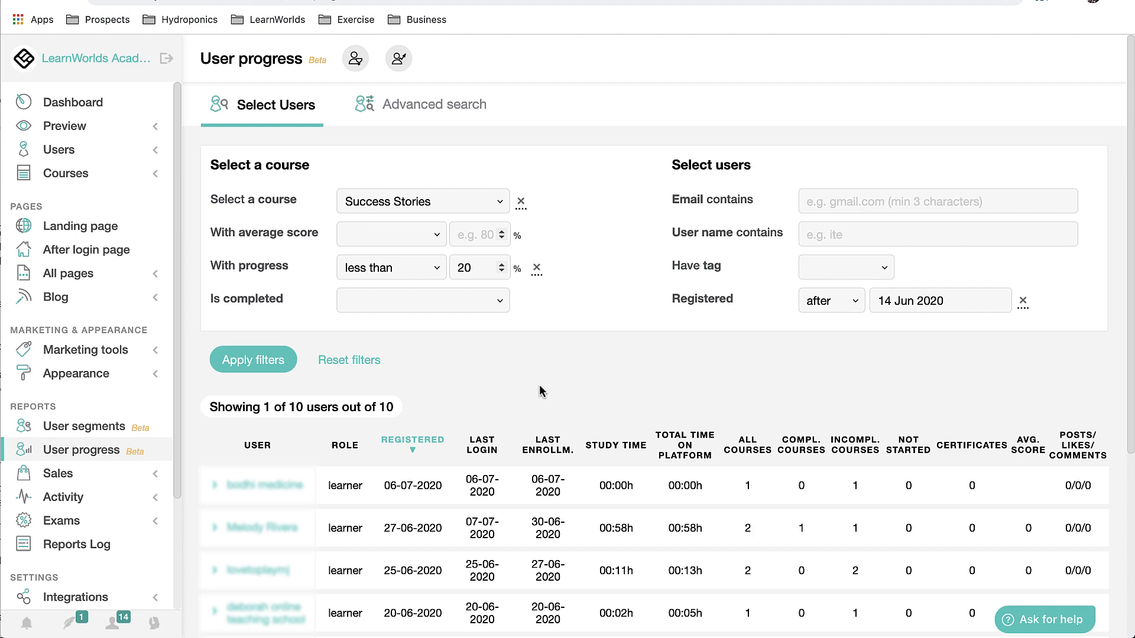
scroll(down, 3)
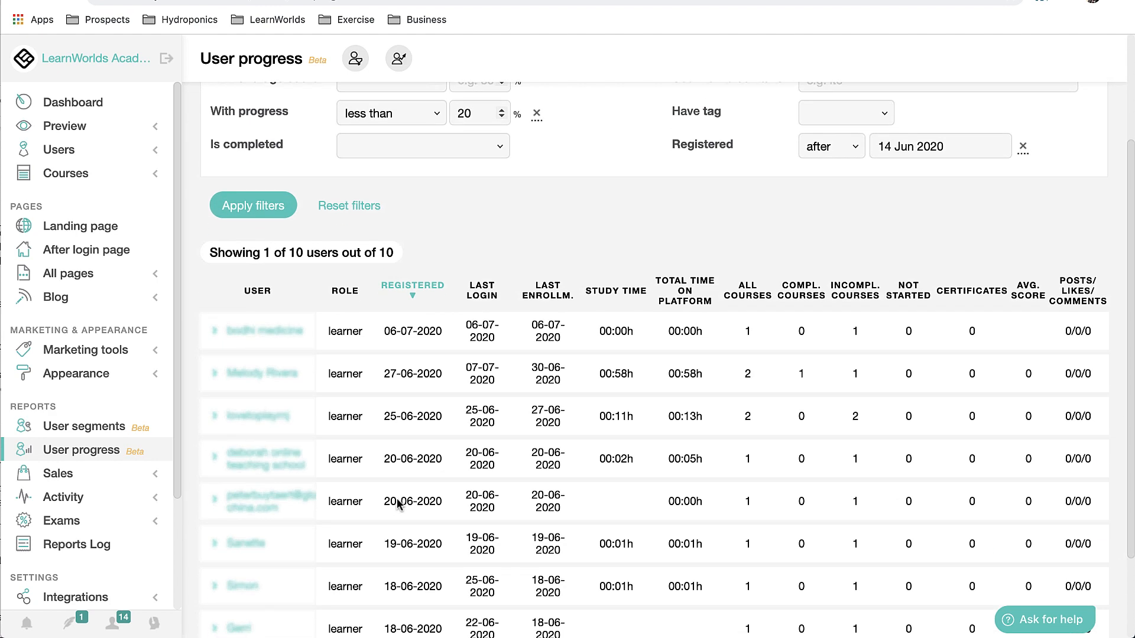
Sort the users by Registered date ascending and expand the second user's Success Stories progress (0%, not started).
scroll(down, 3)
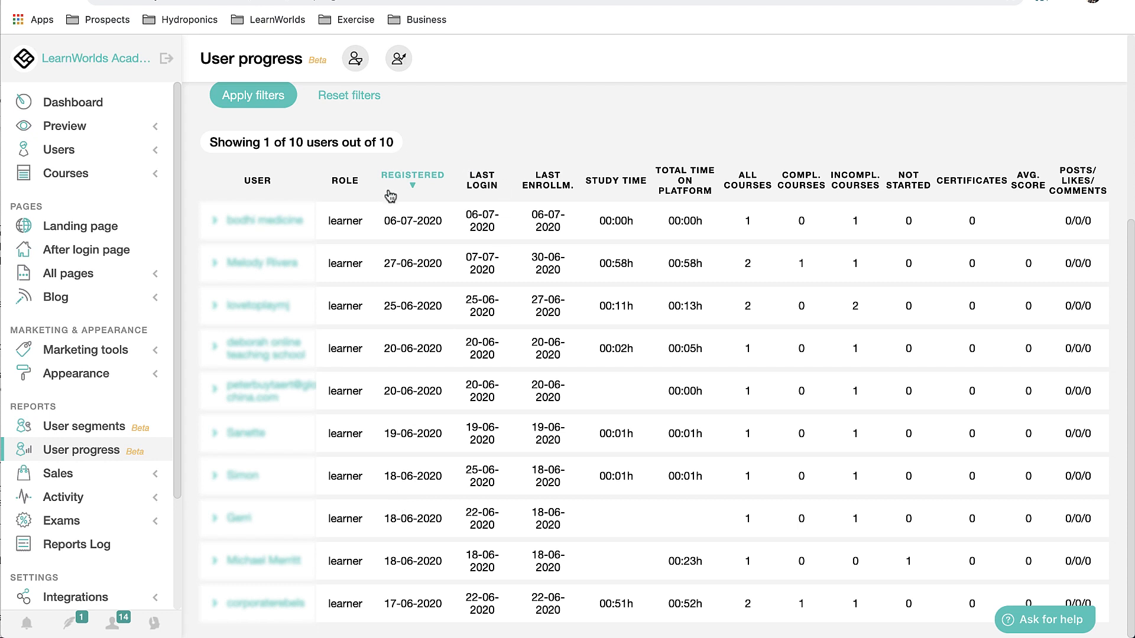
mouse_move(395, 180)
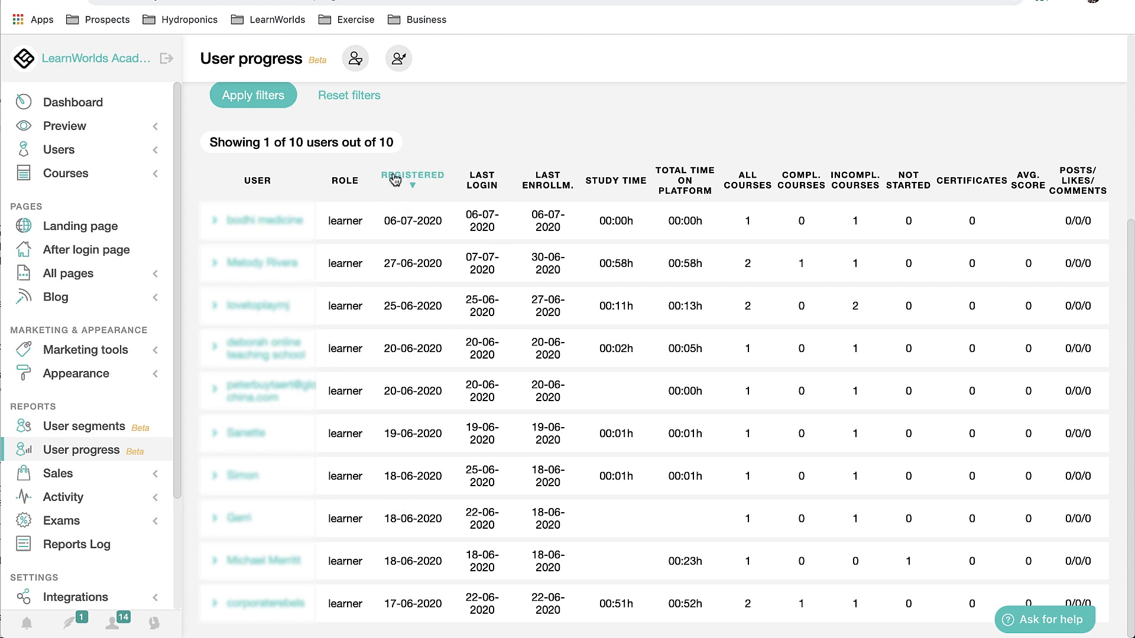
mouse_move(481, 180)
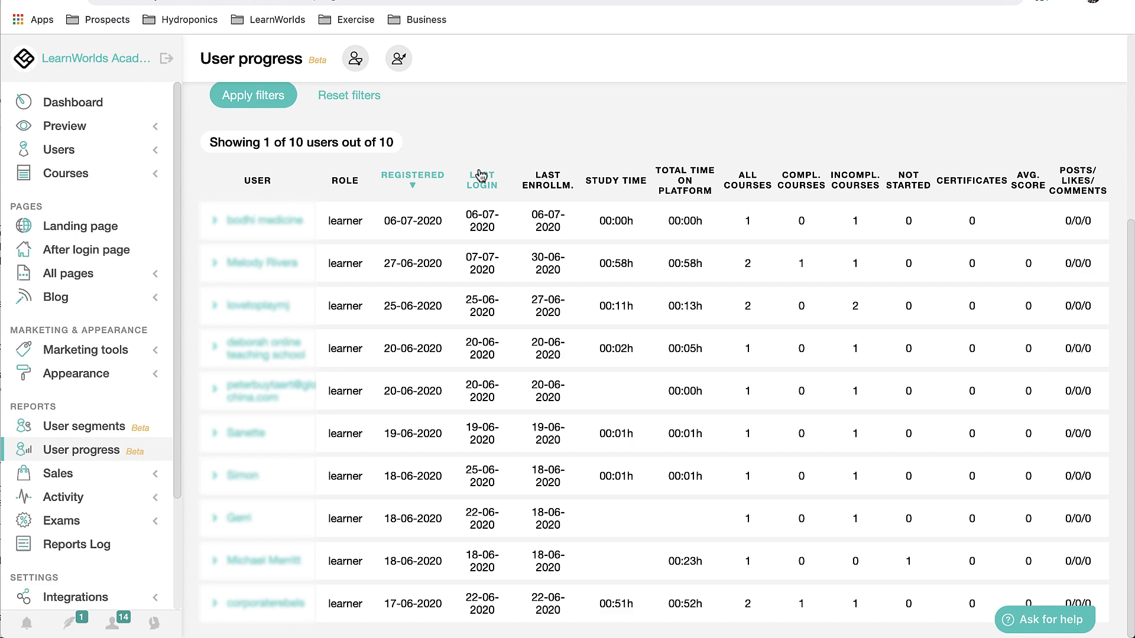
click(354, 58)
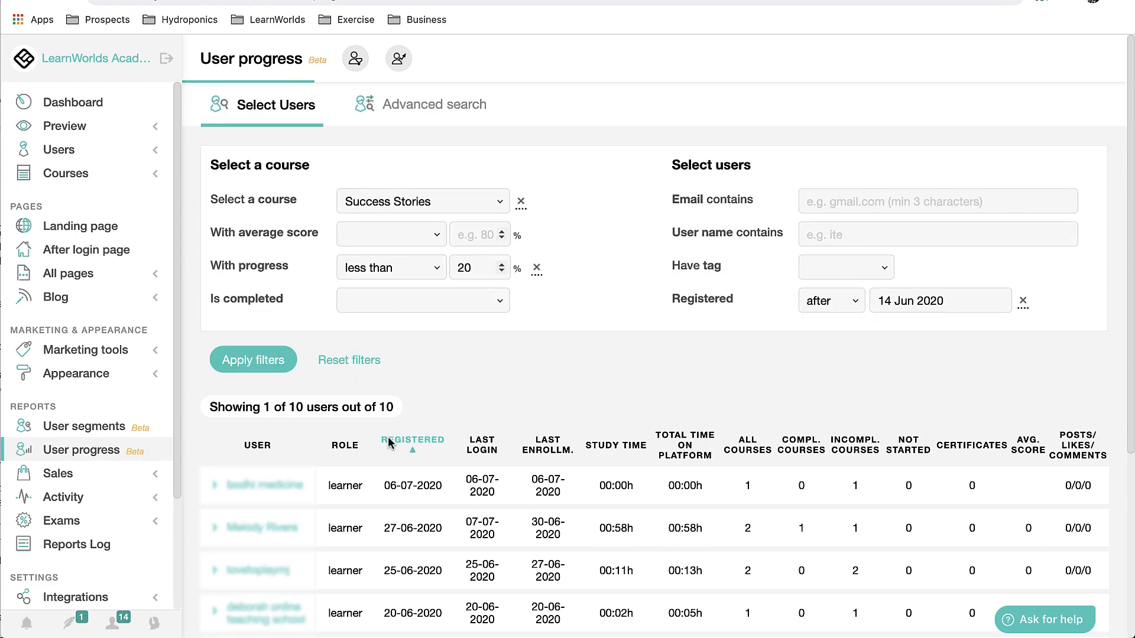
scroll(down, 3)
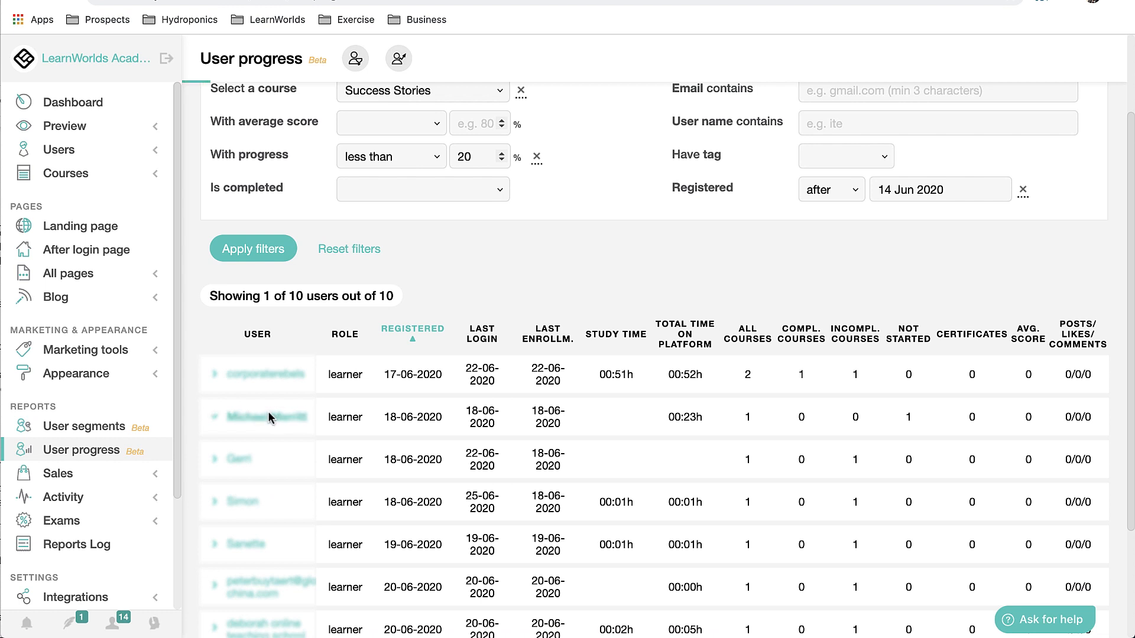
click(214, 416)
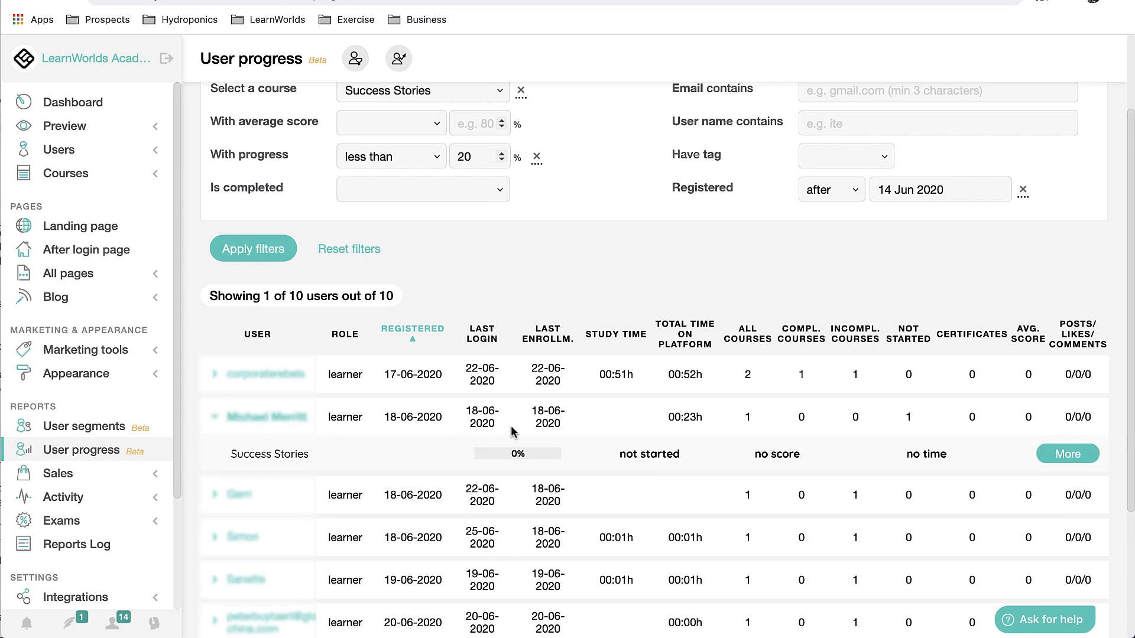
mouse_move(477, 409)
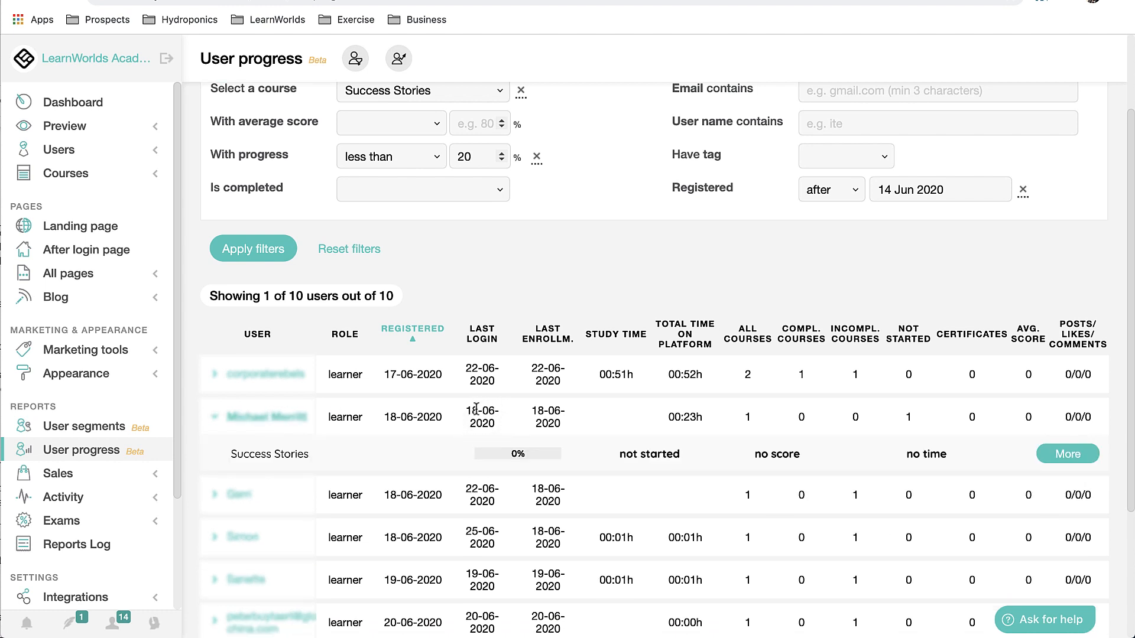
mouse_move(574, 409)
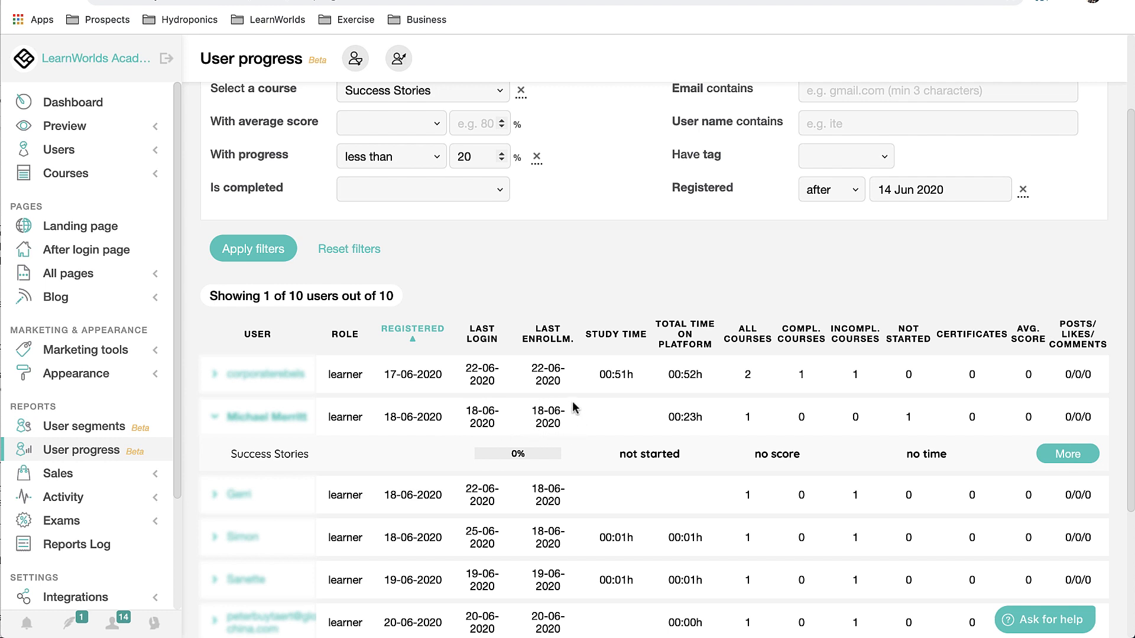
mouse_move(572, 464)
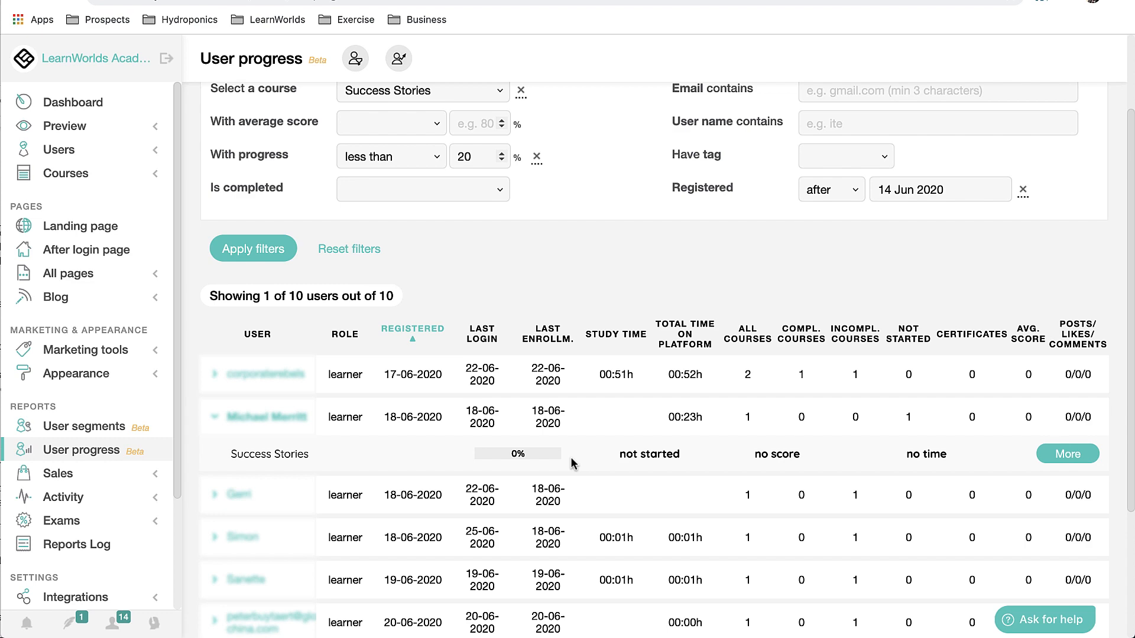
scroll(up, 3)
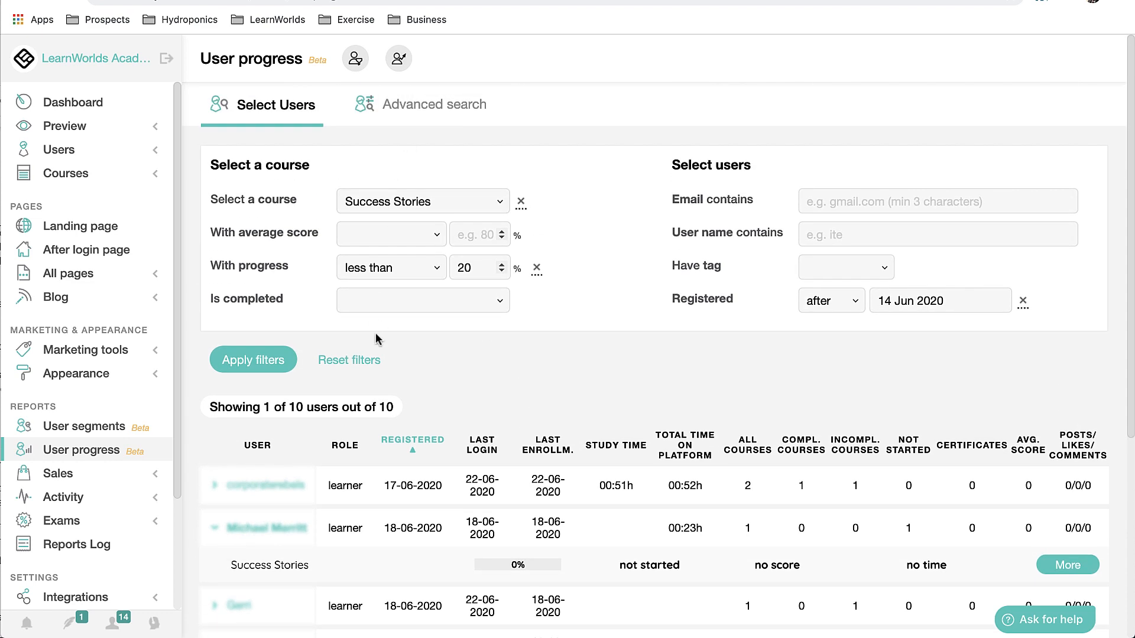